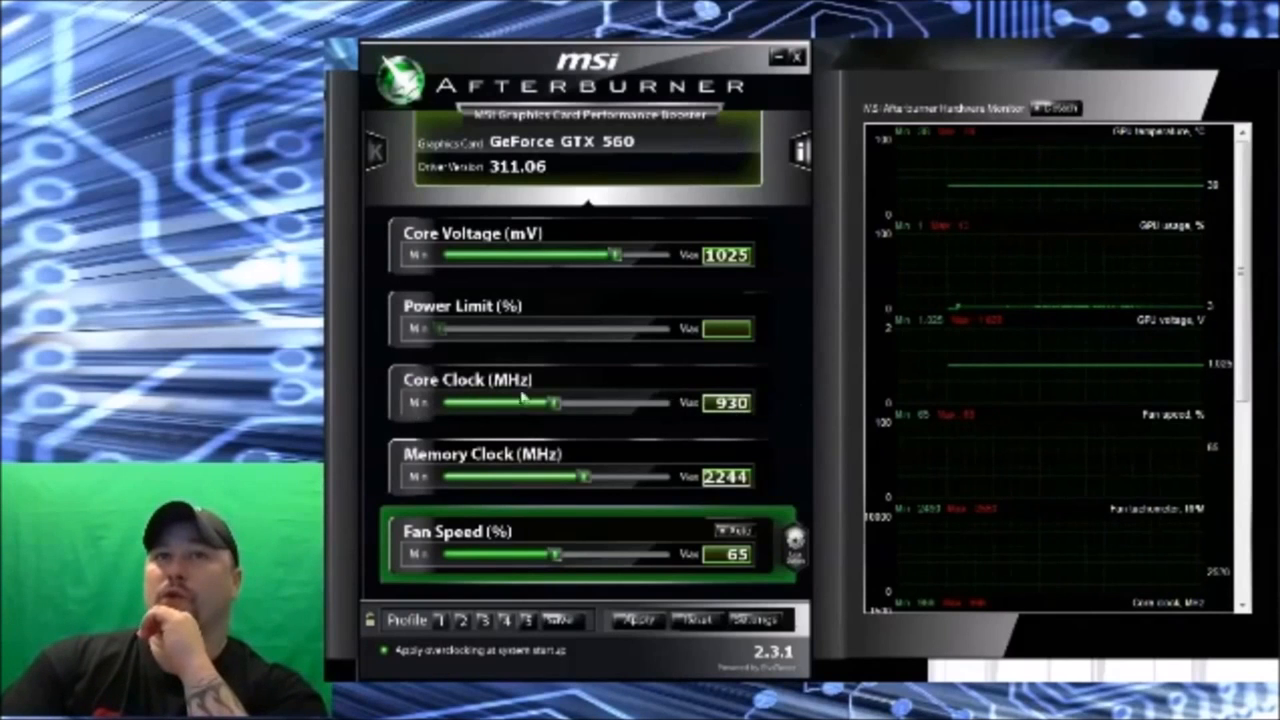
pyautogui.moveTo(684, 408)
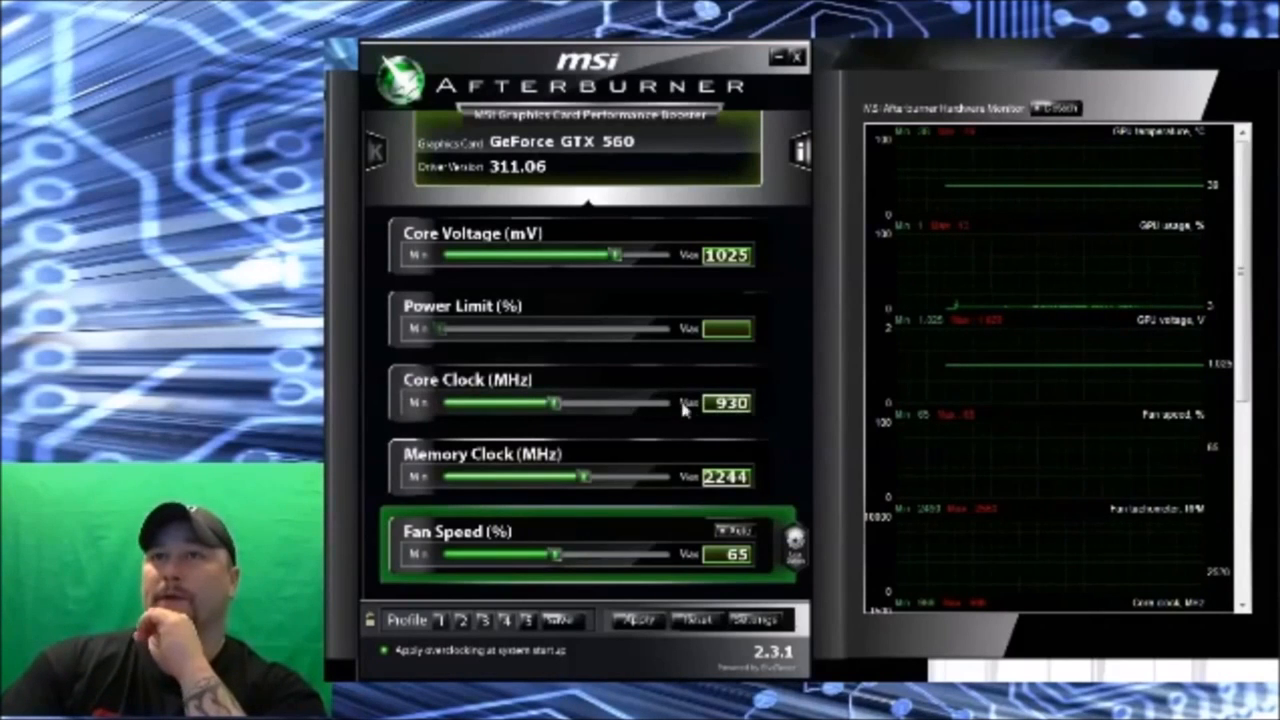
pyautogui.moveTo(458, 262)
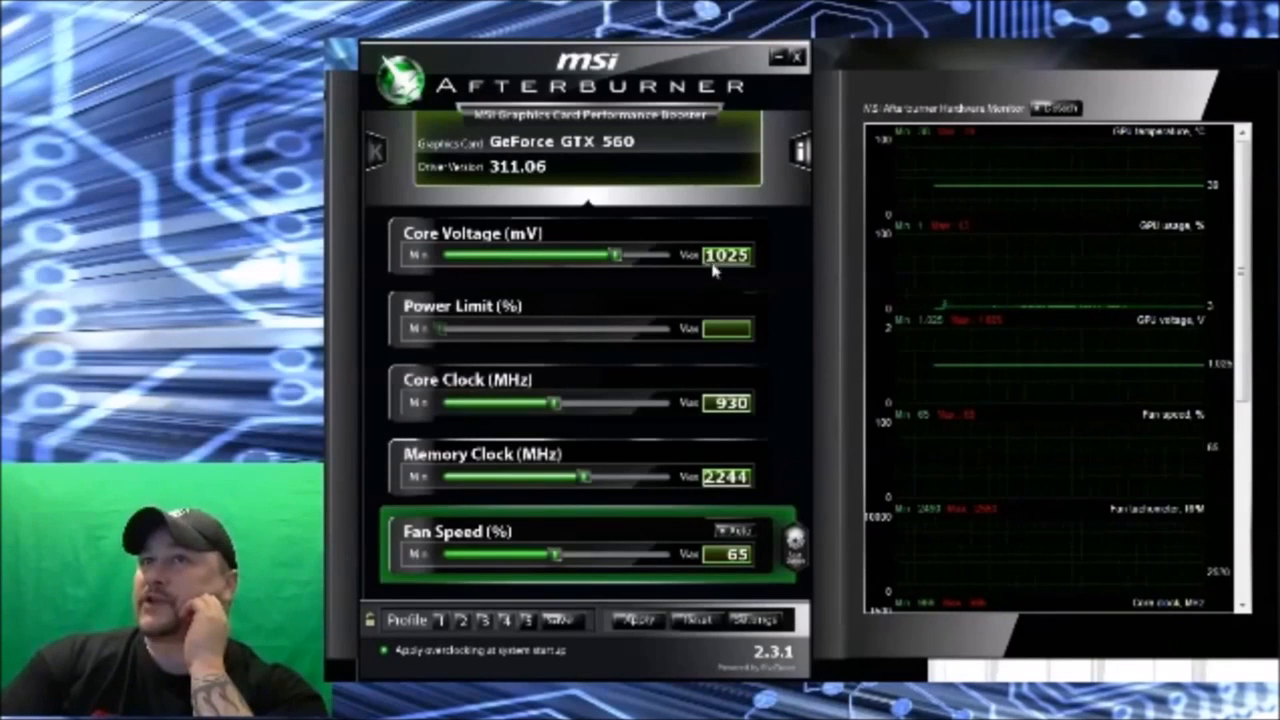
pyautogui.moveTo(760, 280)
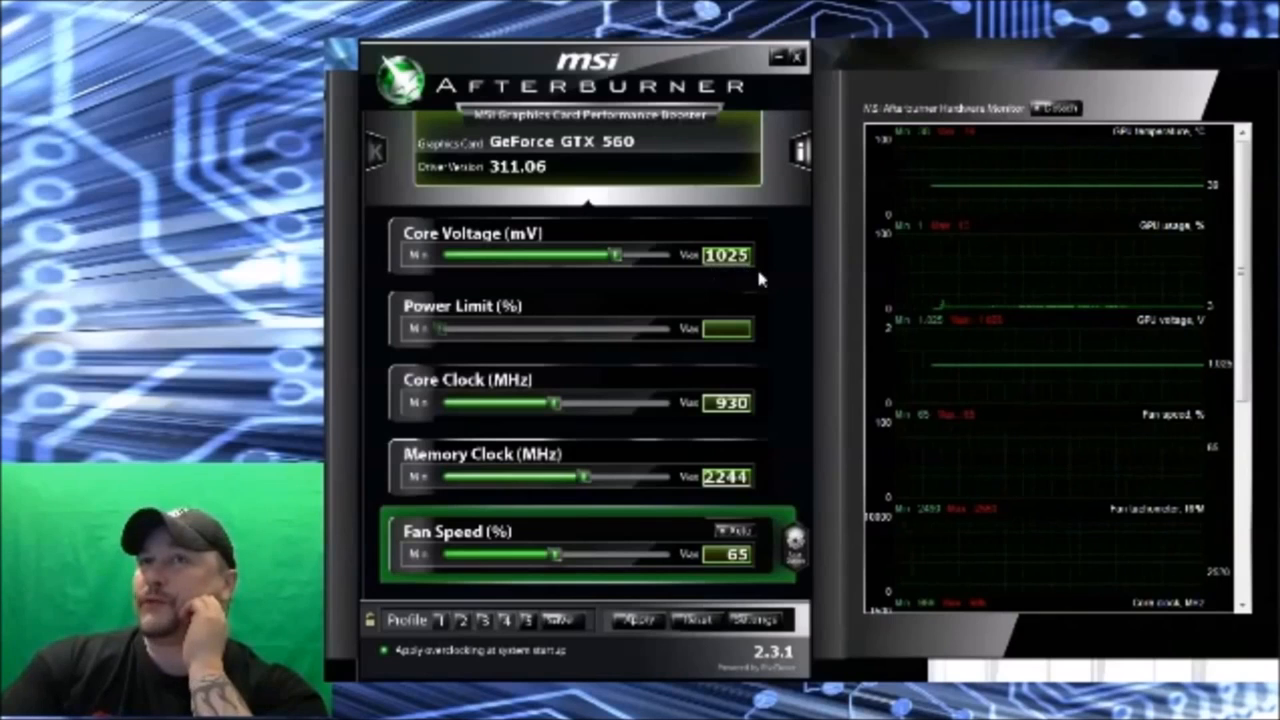
pyautogui.moveTo(800, 288)
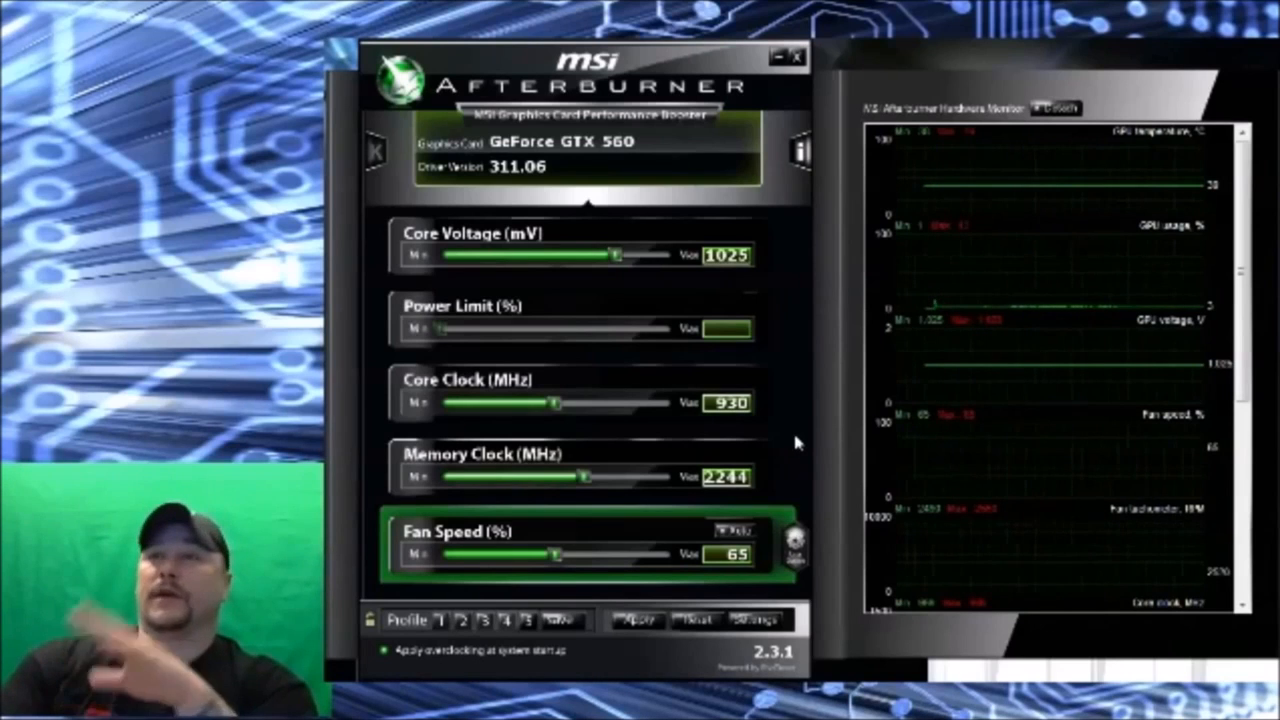
pyautogui.moveTo(610, 588)
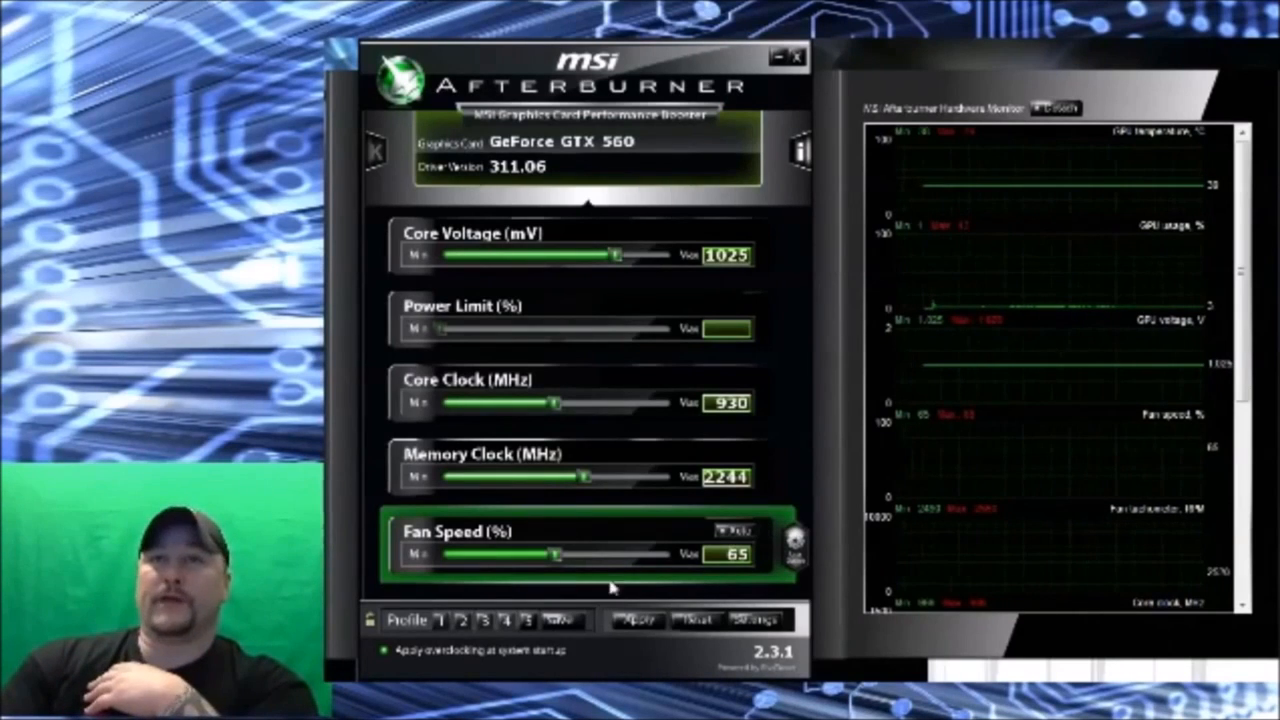
pyautogui.moveTo(800, 432)
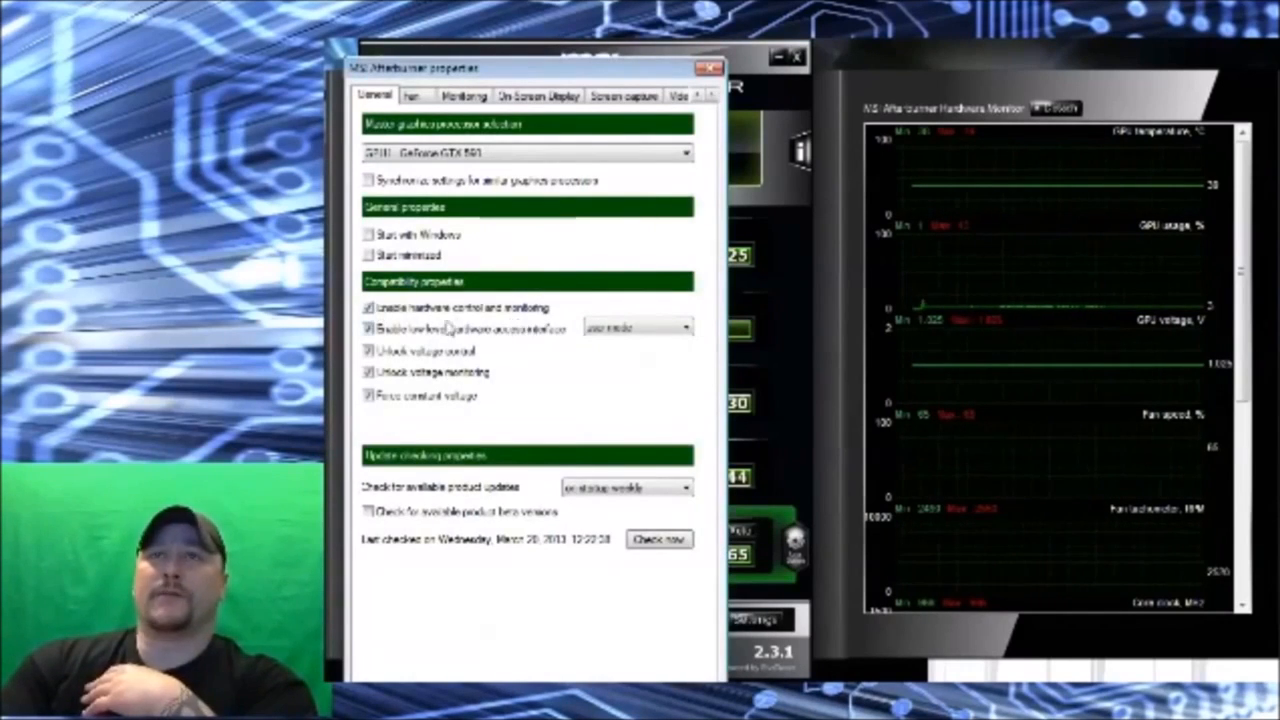
pyautogui.moveTo(604, 408)
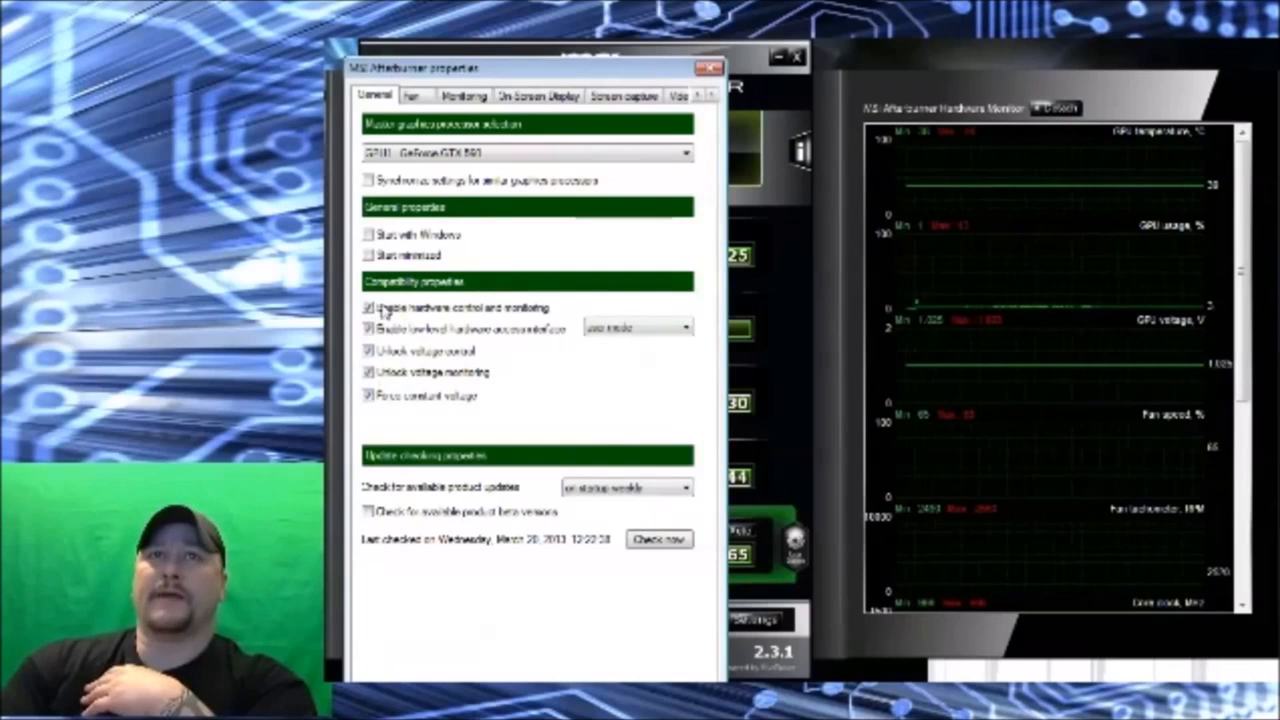
pyautogui.moveTo(590, 414)
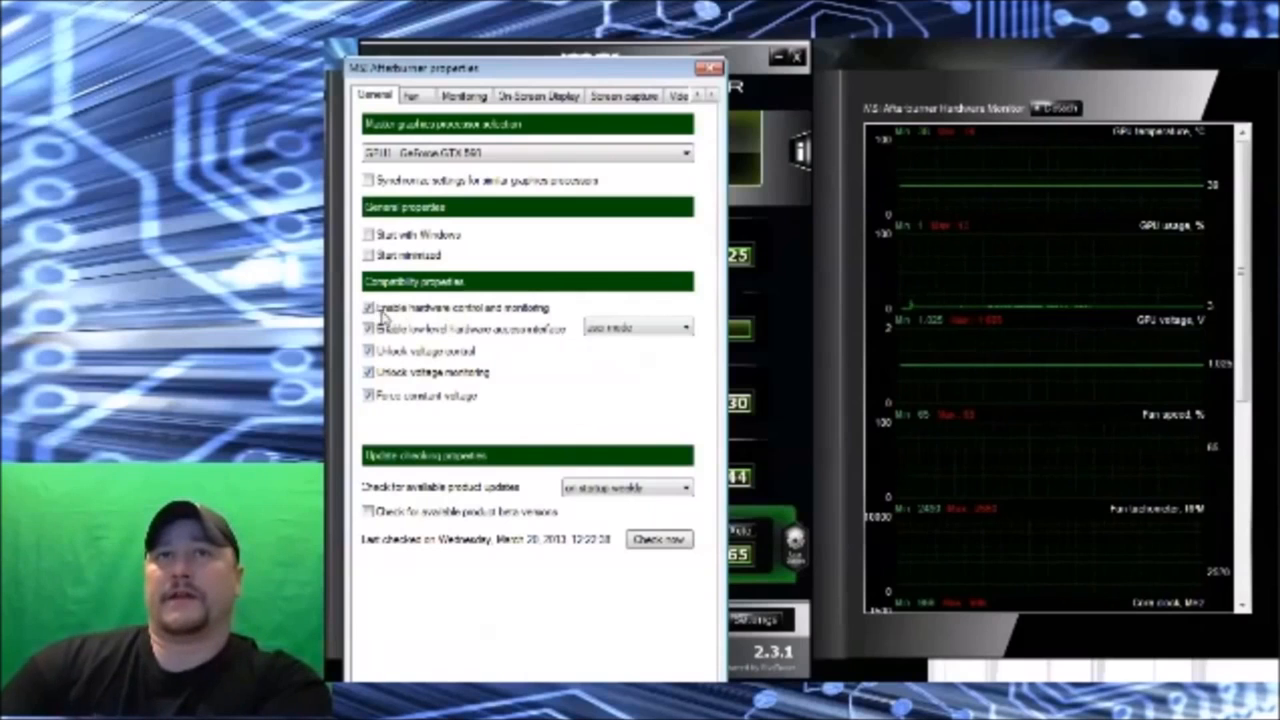
pyautogui.moveTo(540, 330)
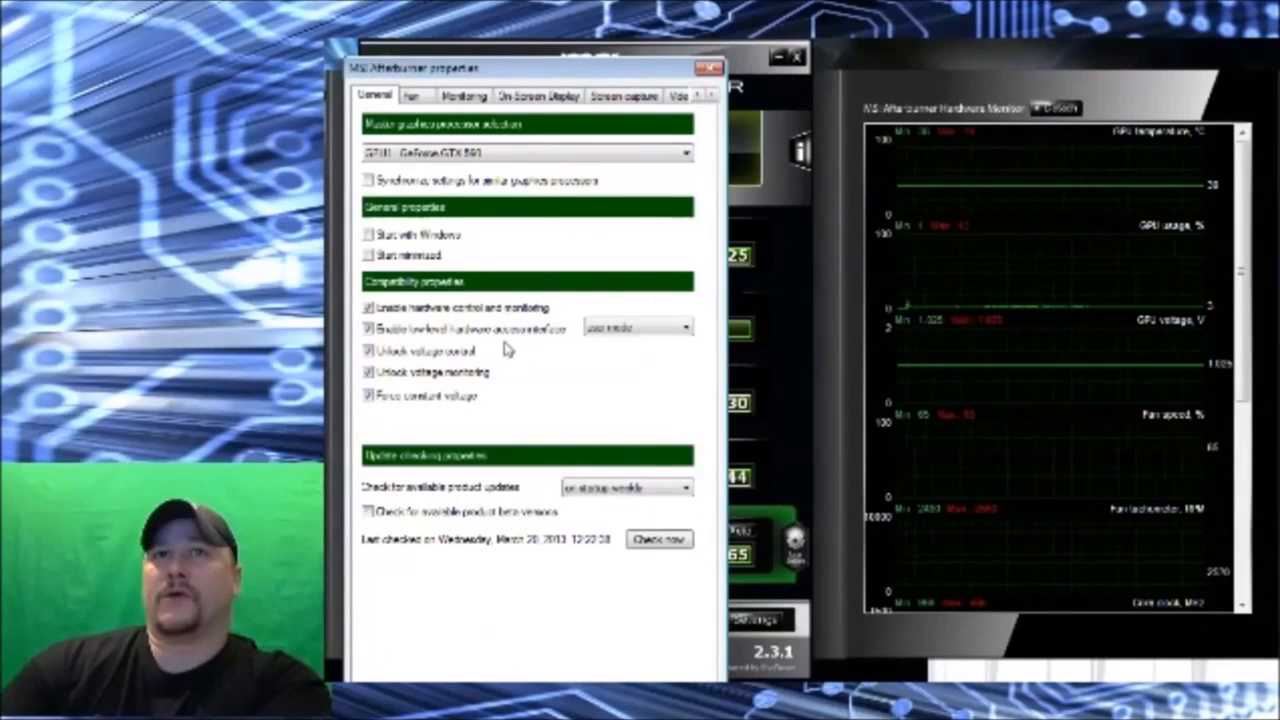
pyautogui.moveTo(550, 358)
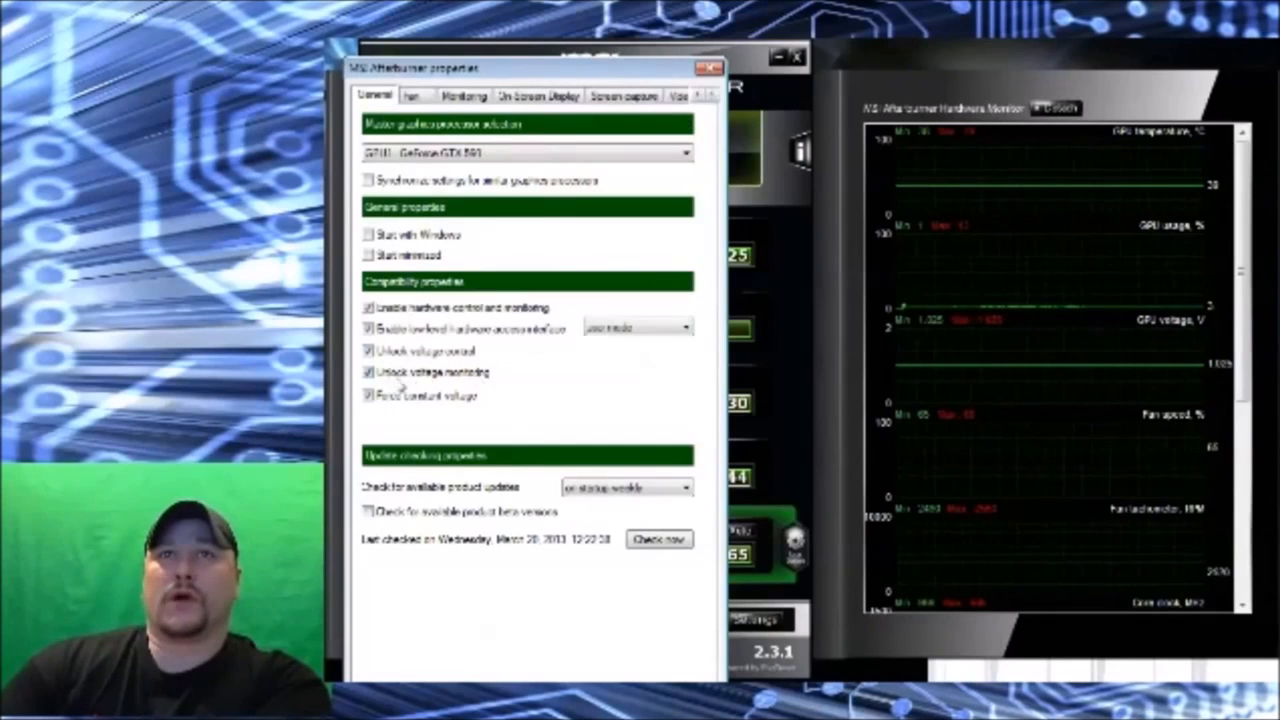
pyautogui.moveTo(504, 422)
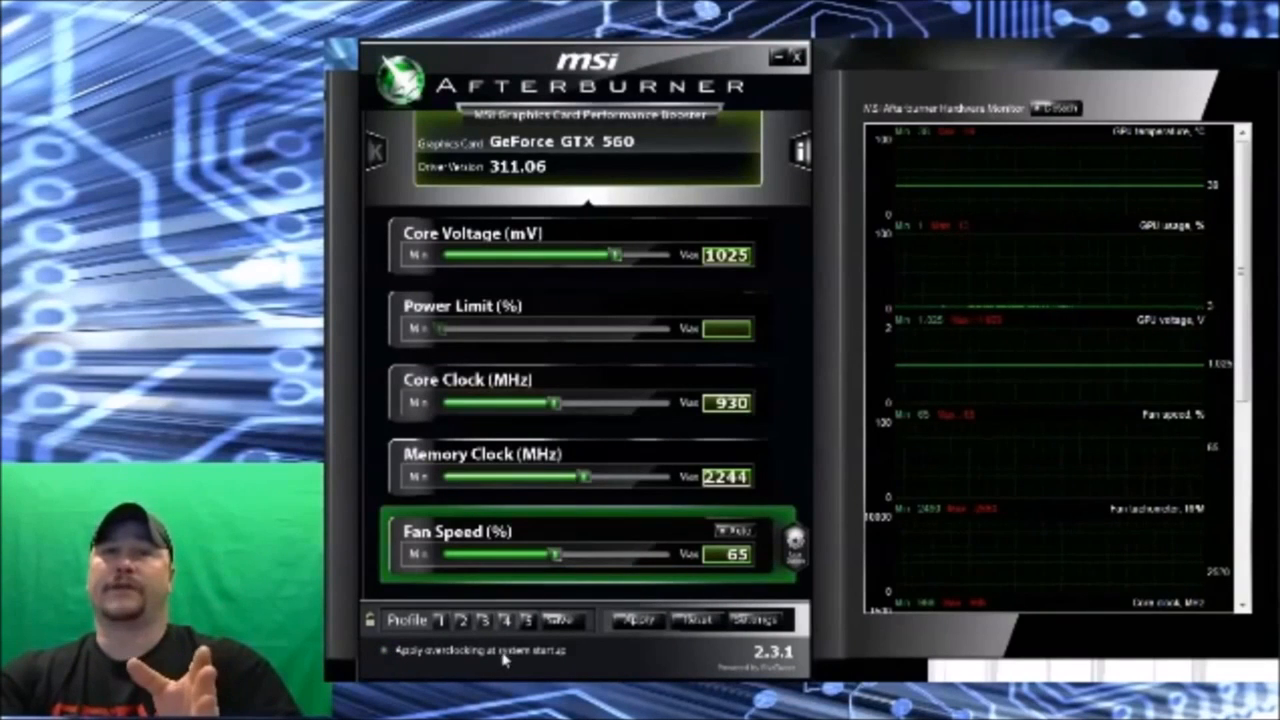
pyautogui.moveTo(548, 670)
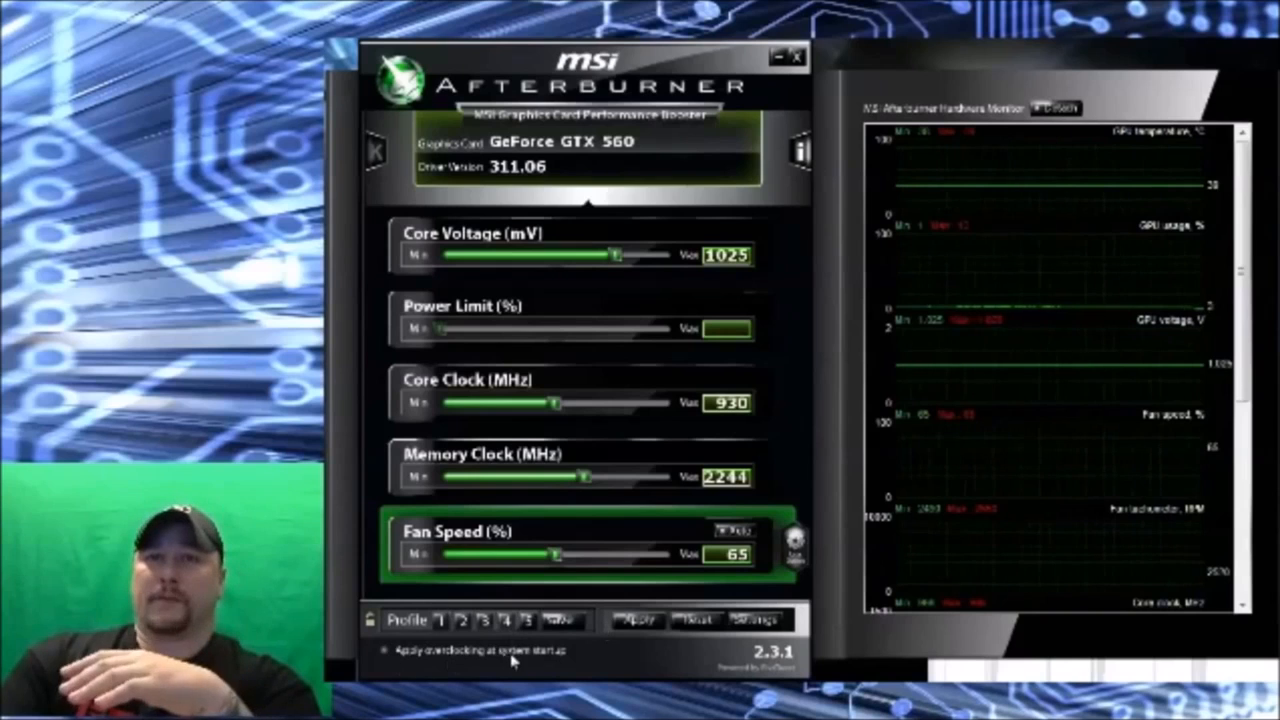
pyautogui.moveTo(550, 664)
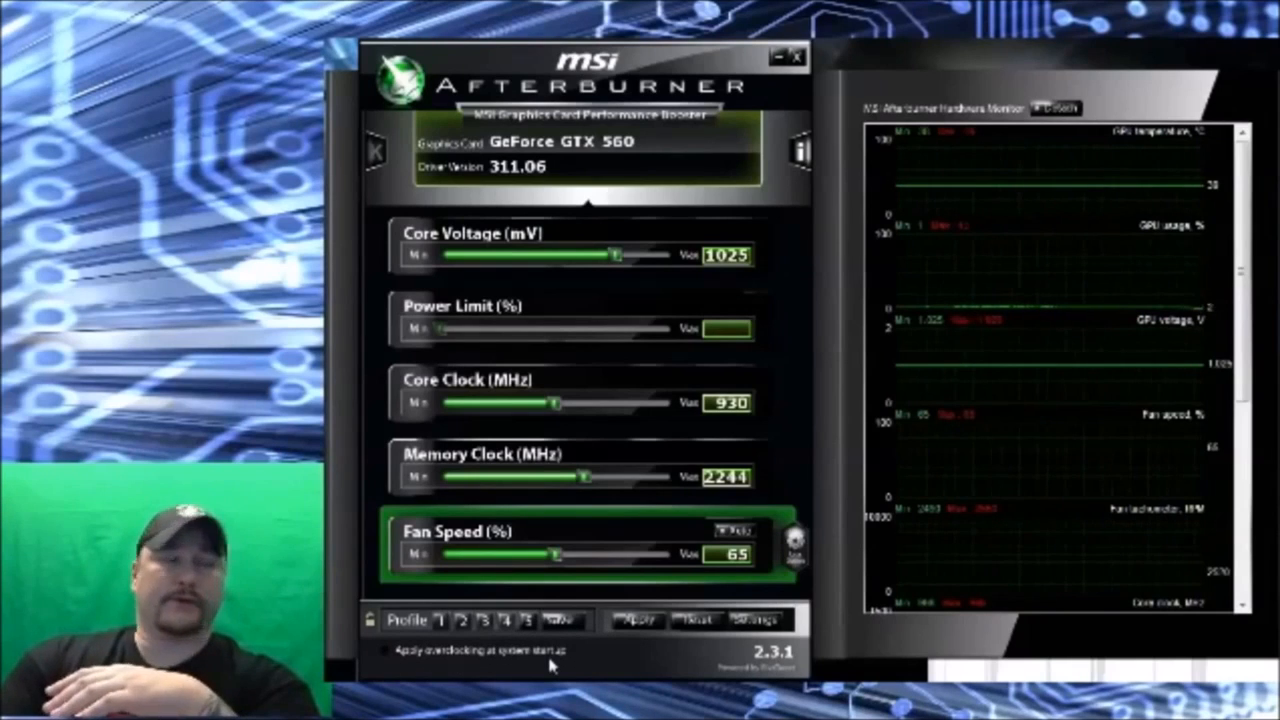
pyautogui.moveTo(800, 352)
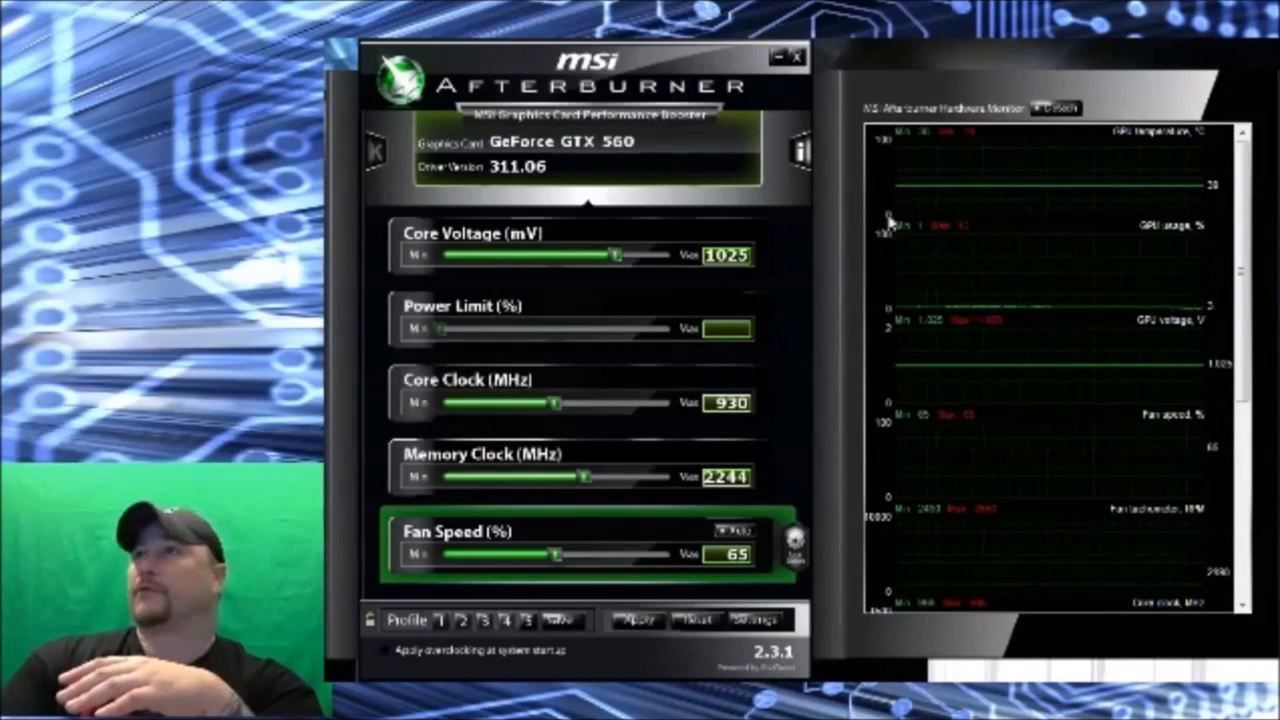
pyautogui.moveTo(1230, 200)
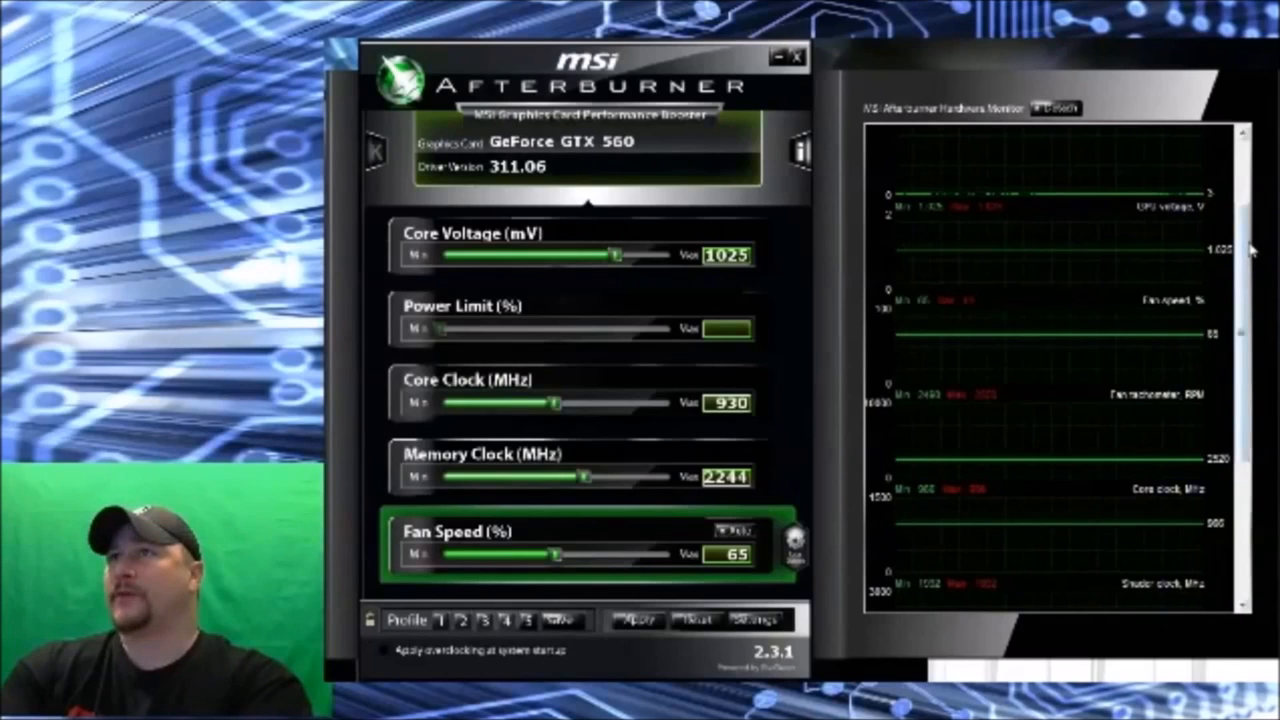
pyautogui.scroll(3)
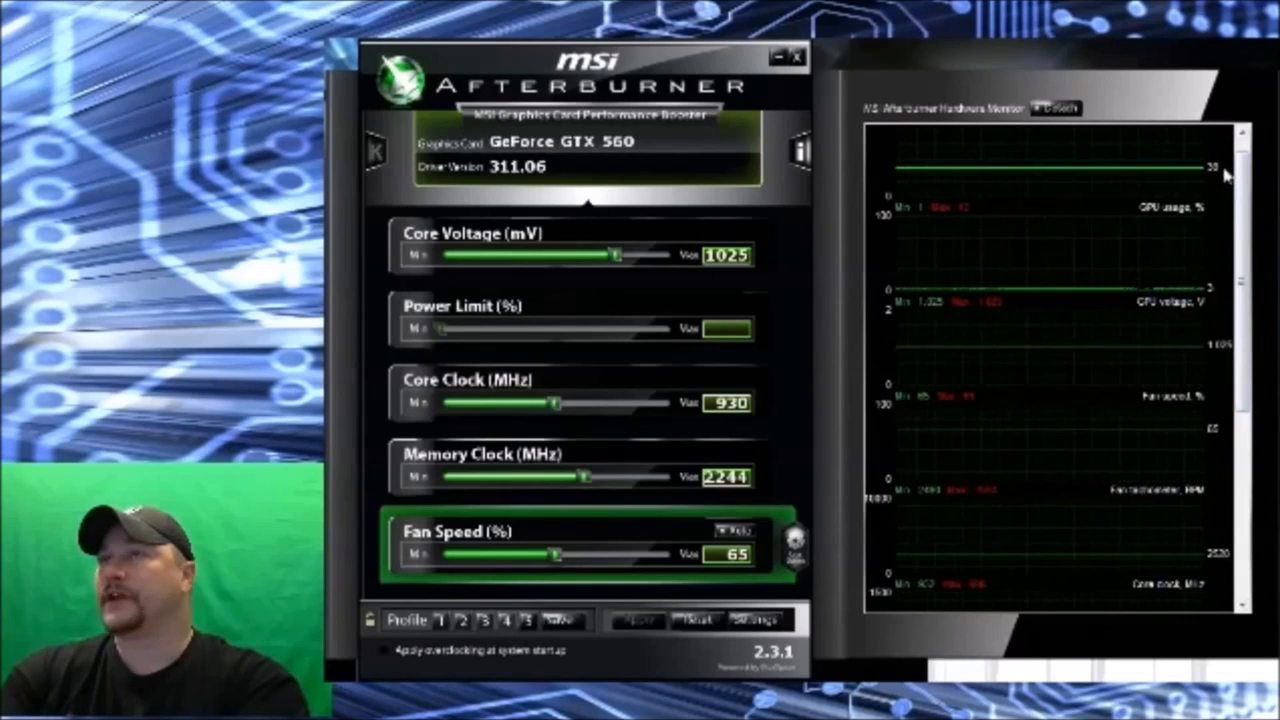
pyautogui.moveTo(1208, 352)
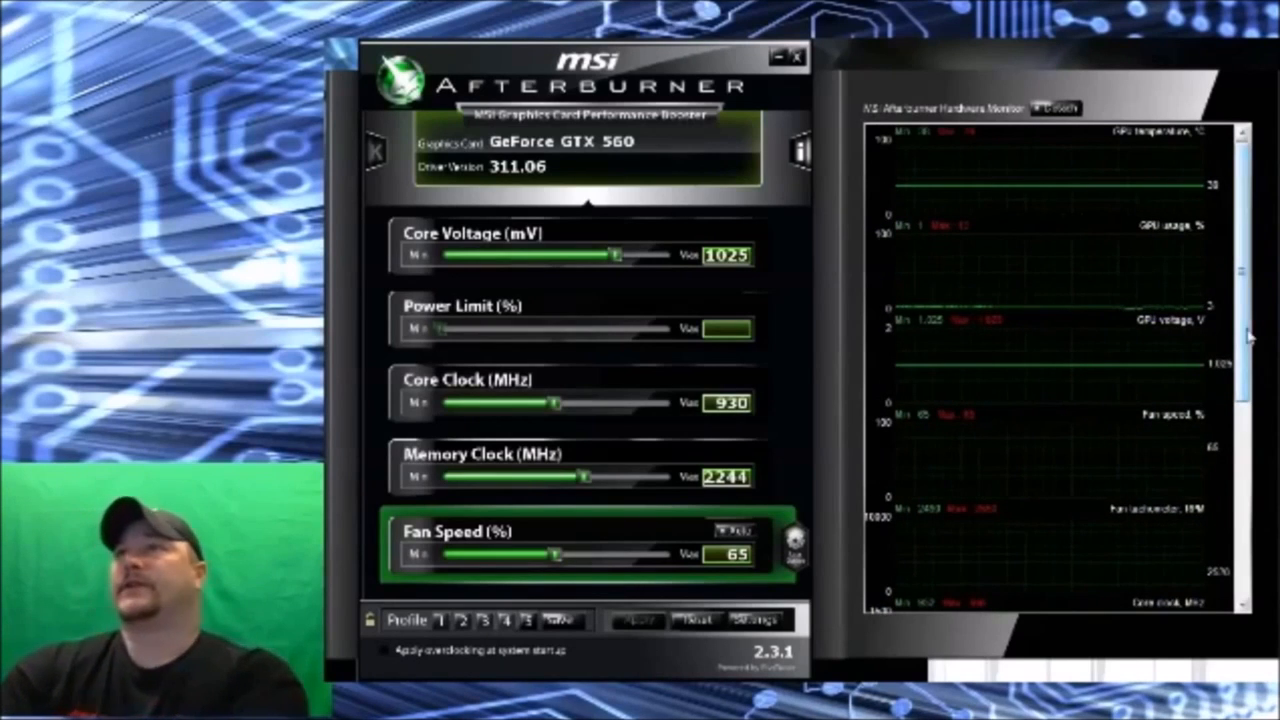
pyautogui.moveTo(878, 316)
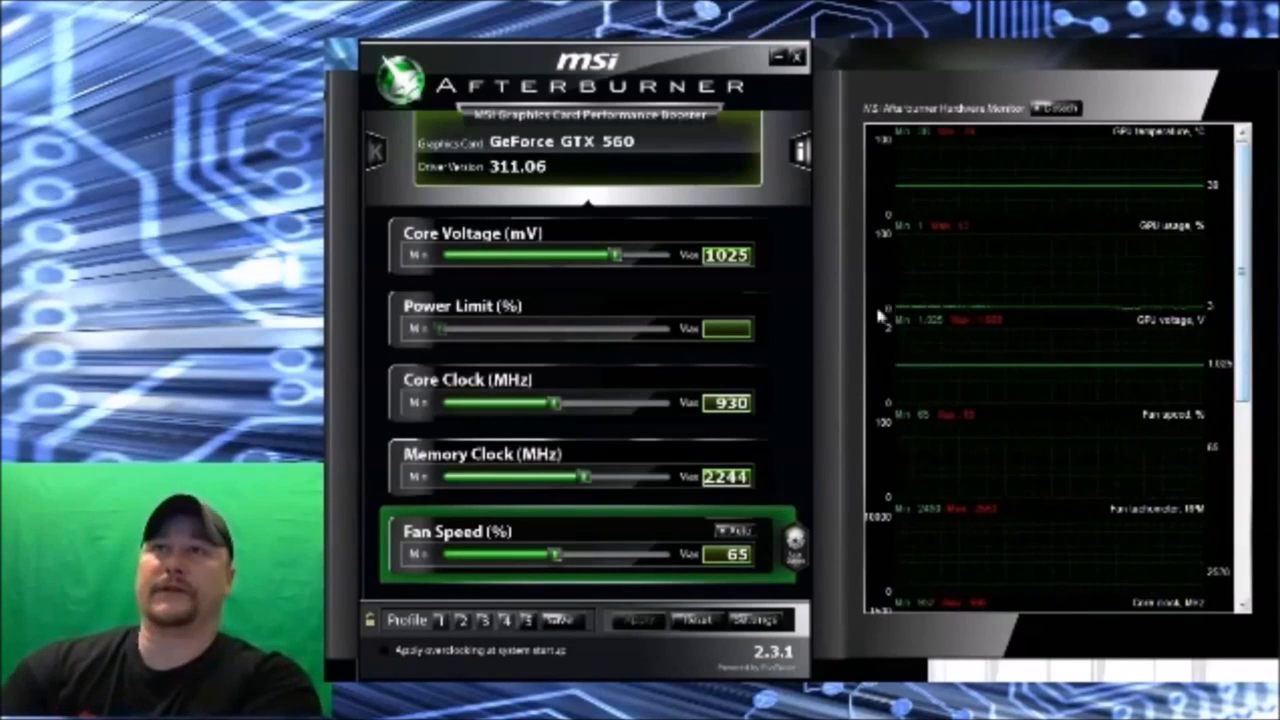
pyautogui.moveTo(818, 440)
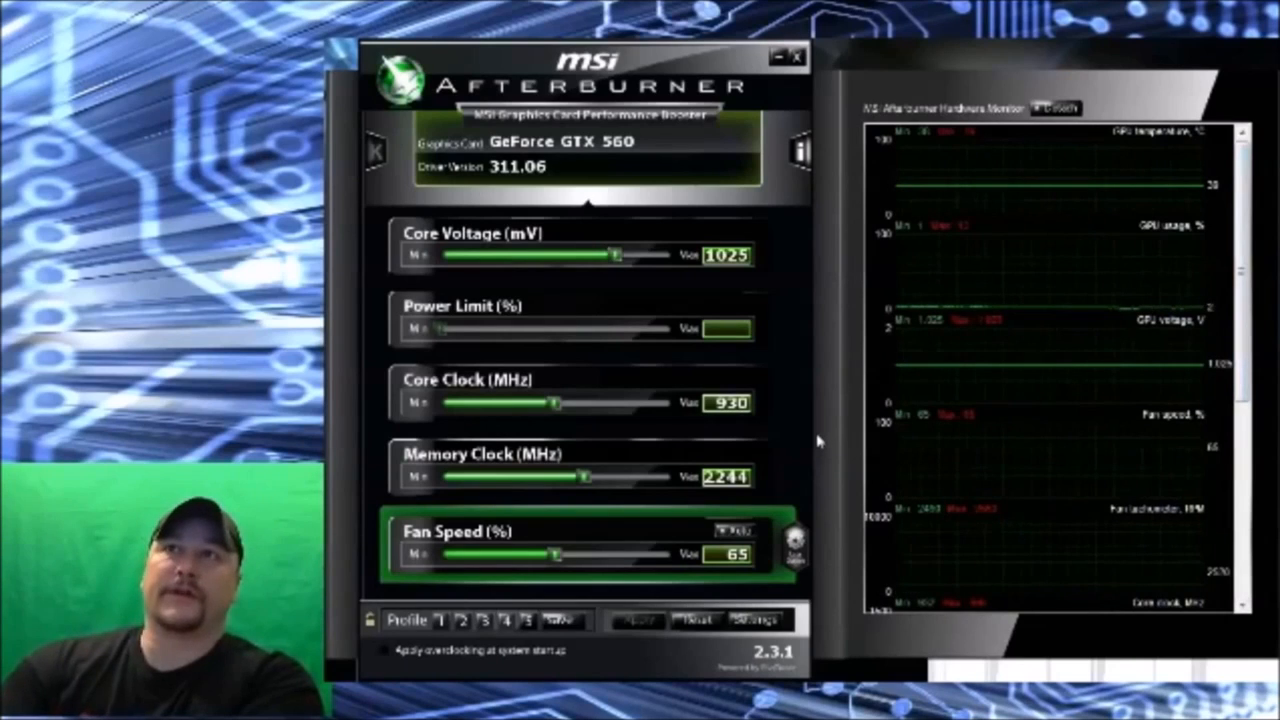
pyautogui.moveTo(822, 324)
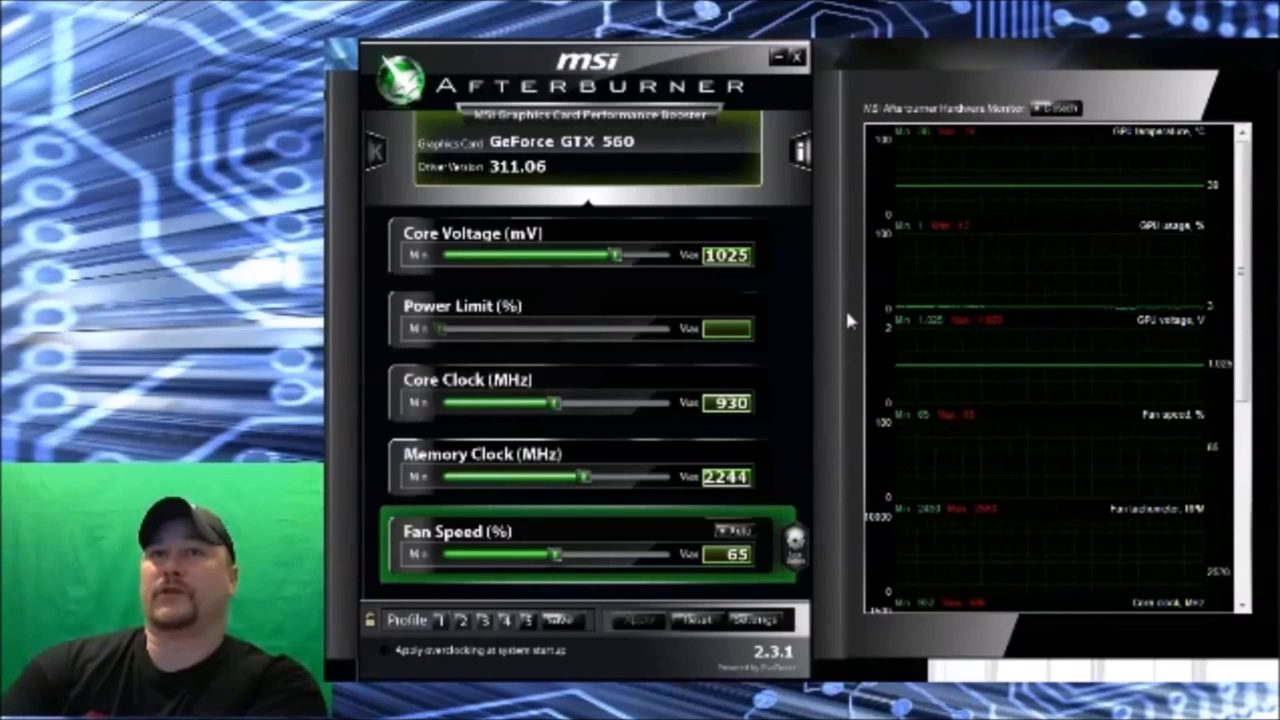
# Raise the core voltage to 1087 mV.
pyautogui.moveTo(616, 256); pyautogui.dragTo(670, 256)
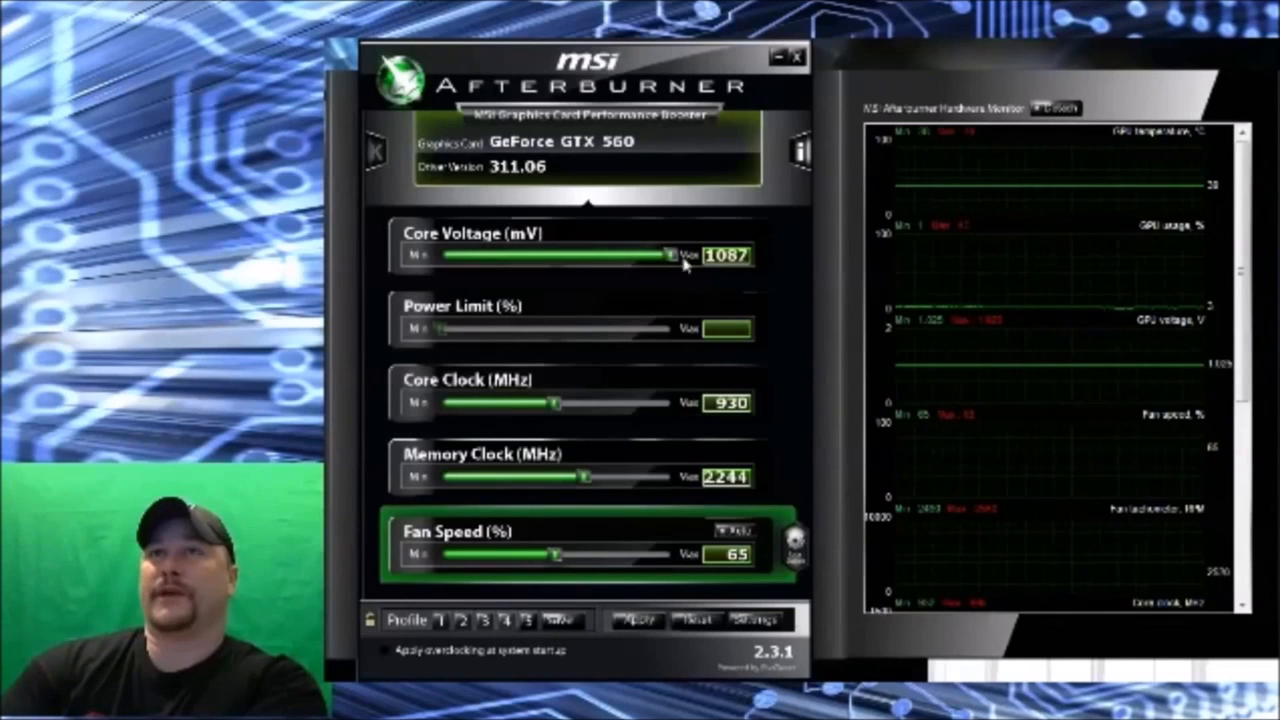
pyautogui.moveTo(810, 284)
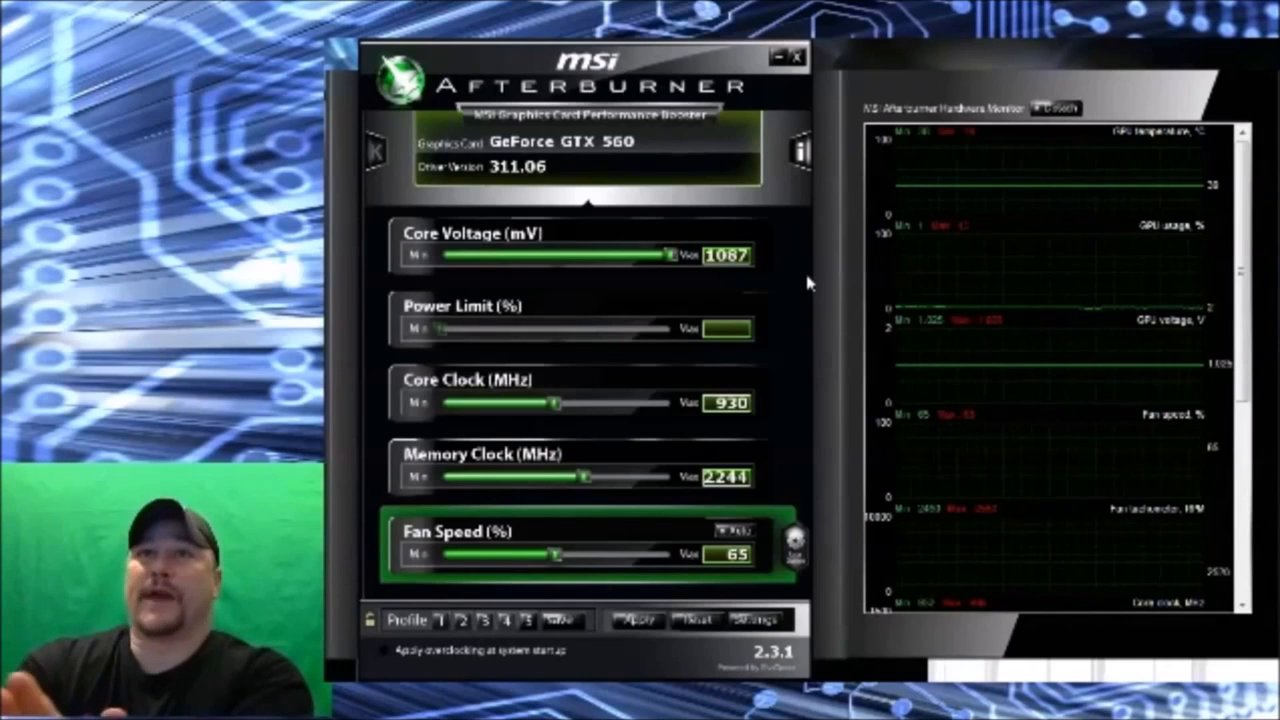
pyautogui.moveTo(856, 344)
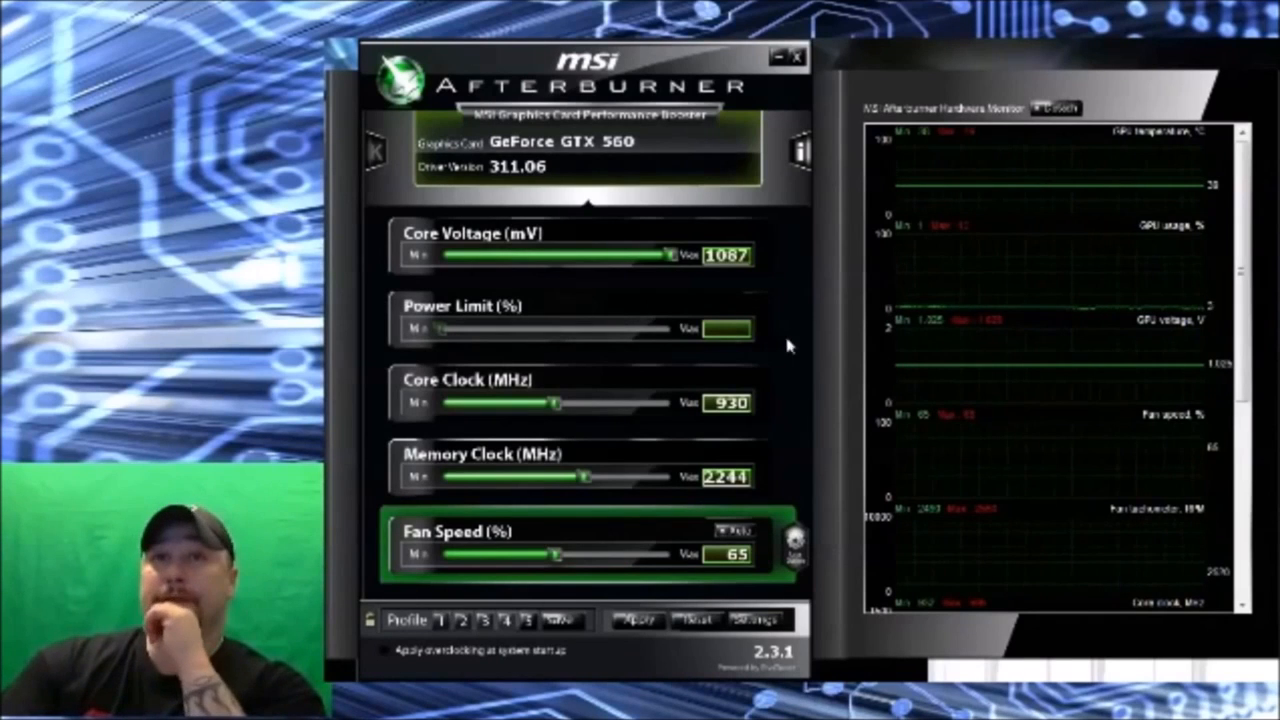
pyautogui.moveTo(530, 404)
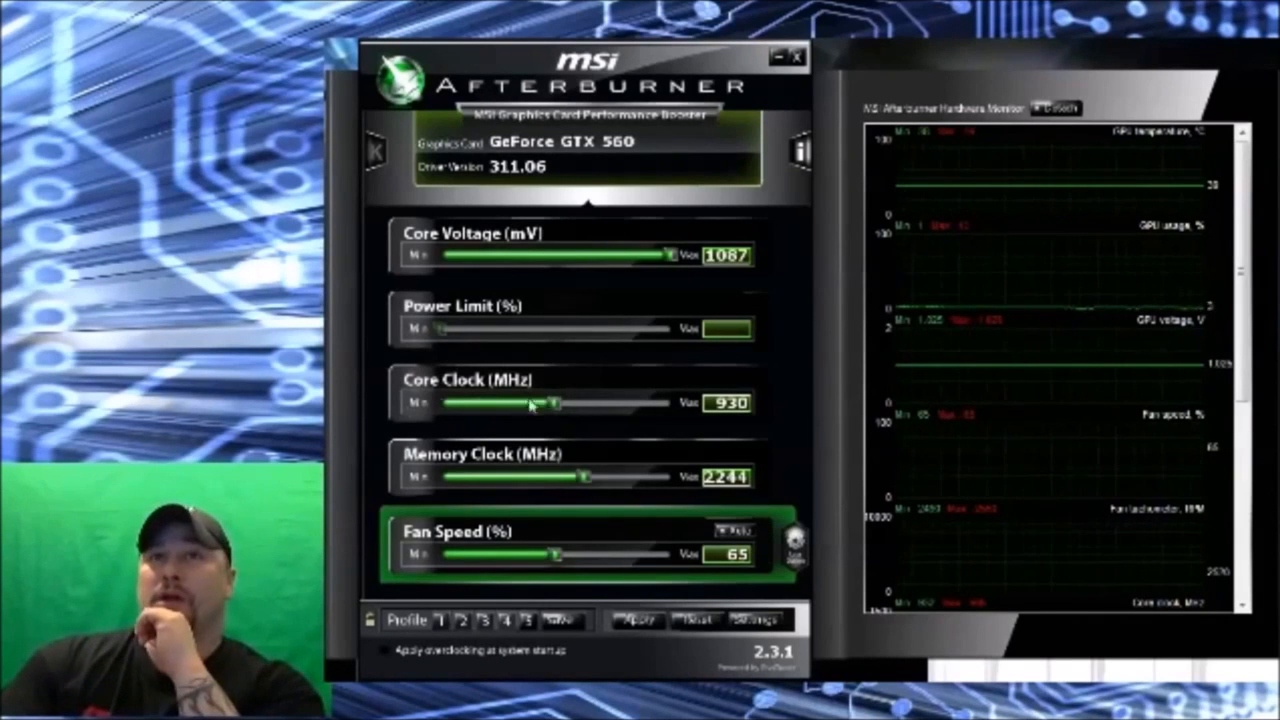
pyautogui.moveTo(570, 408)
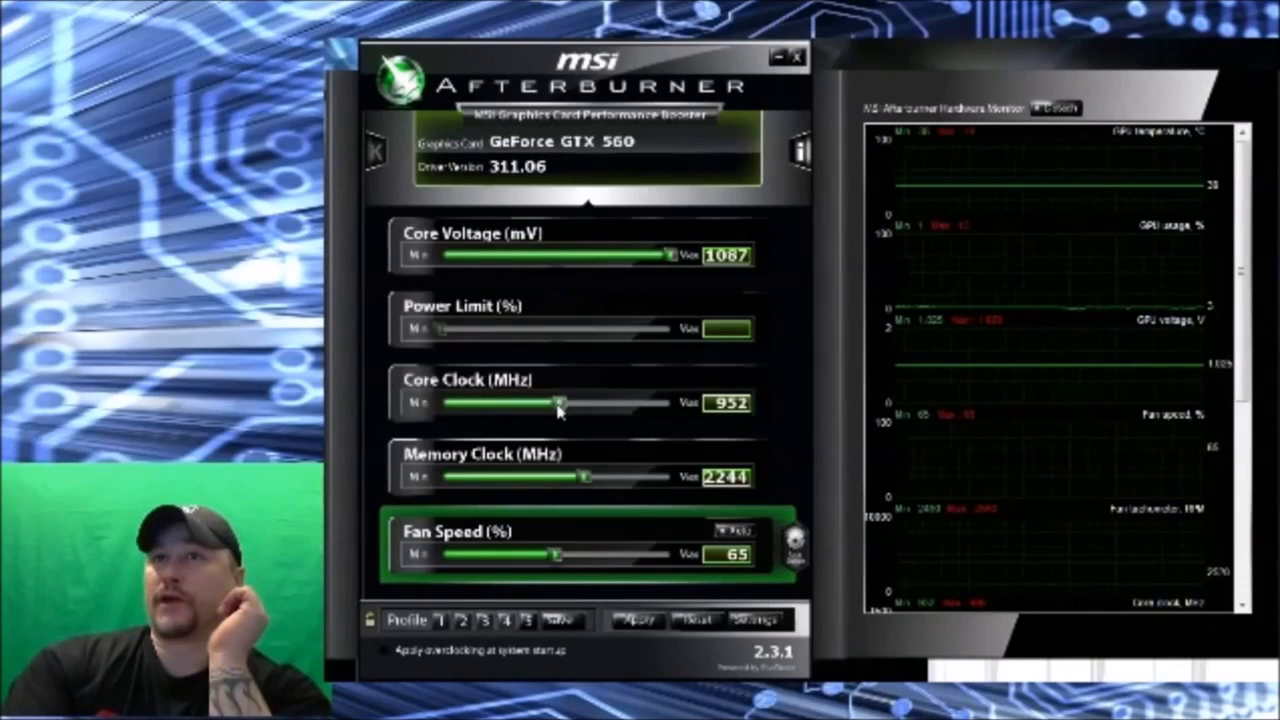
# Raise the core clock in stages through 952 and 970 MHz up to 990 MHz.
pyautogui.moveTo(552, 402); pyautogui.dragTo(560, 402)
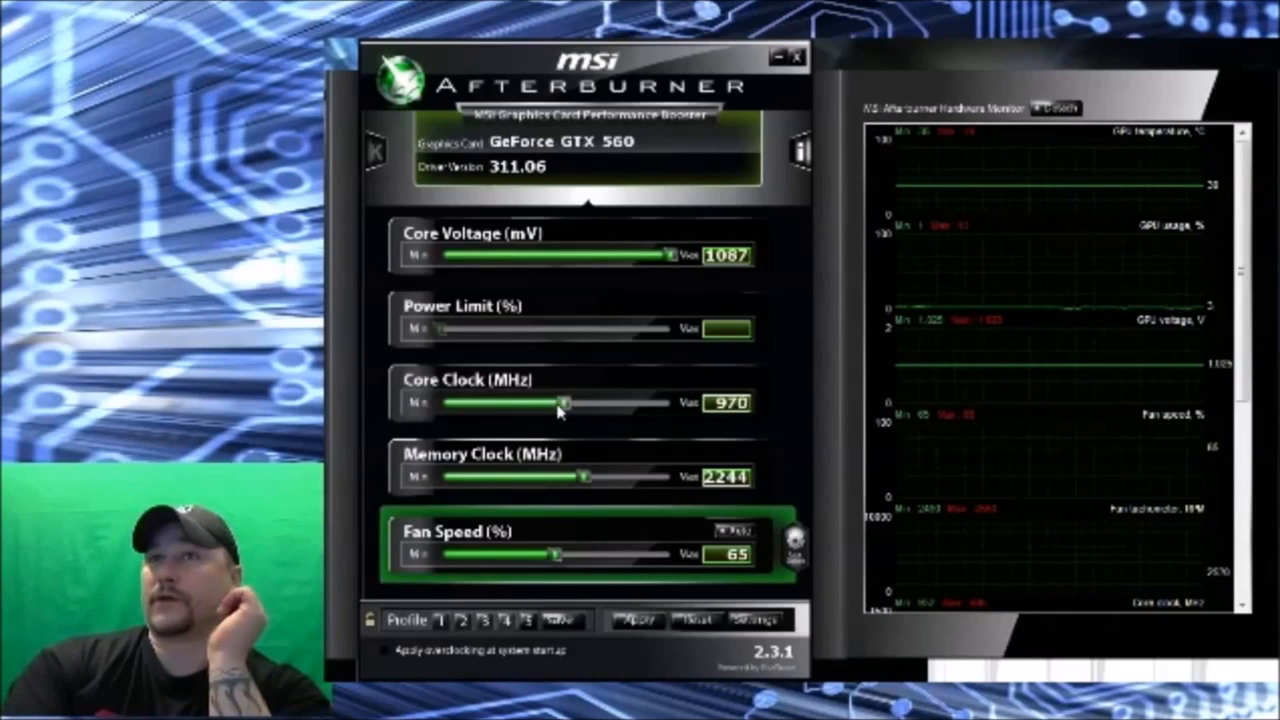
pyautogui.moveTo(568, 402); pyautogui.dragTo(570, 402)
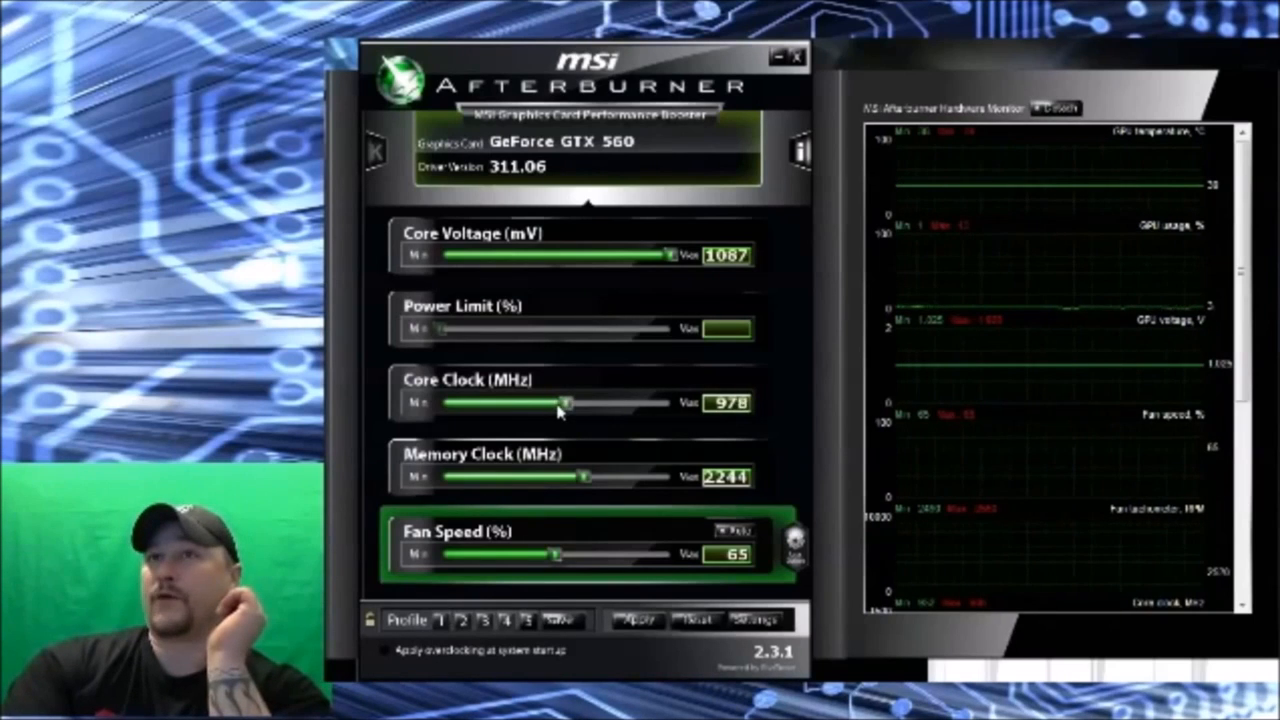
pyautogui.moveTo(568, 402); pyautogui.dragTo(572, 402)
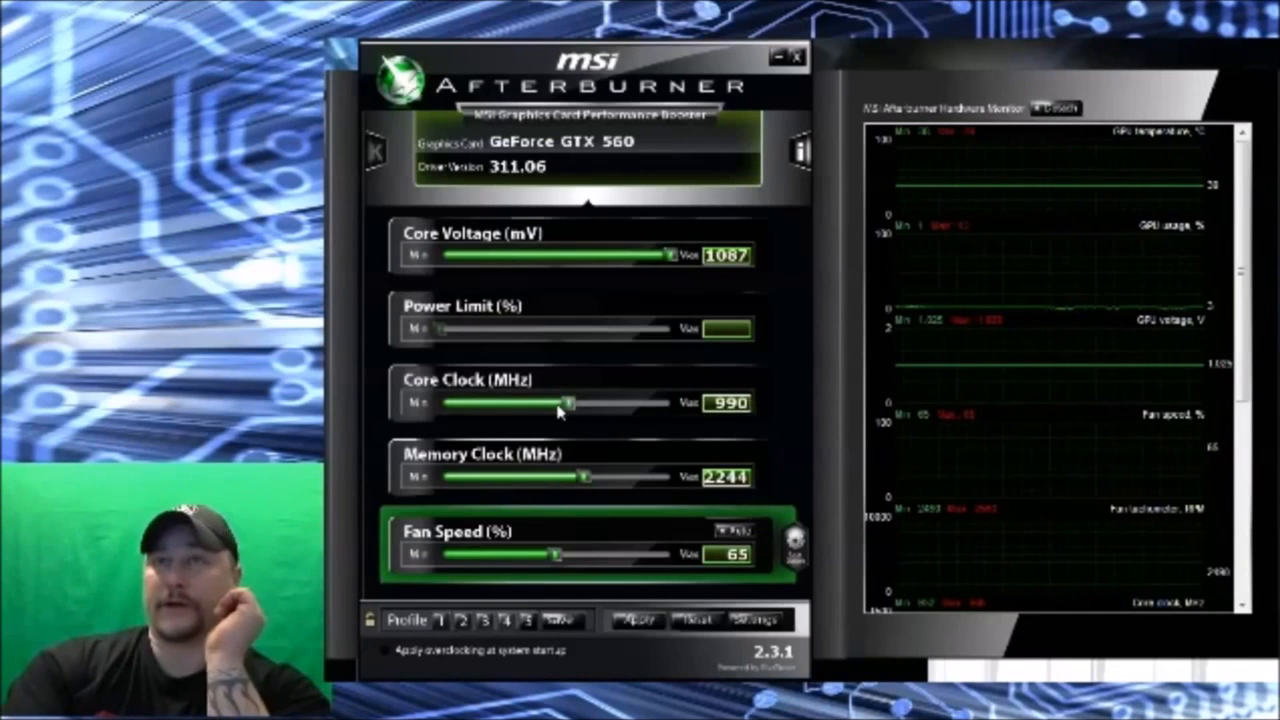
pyautogui.moveTo(804, 396)
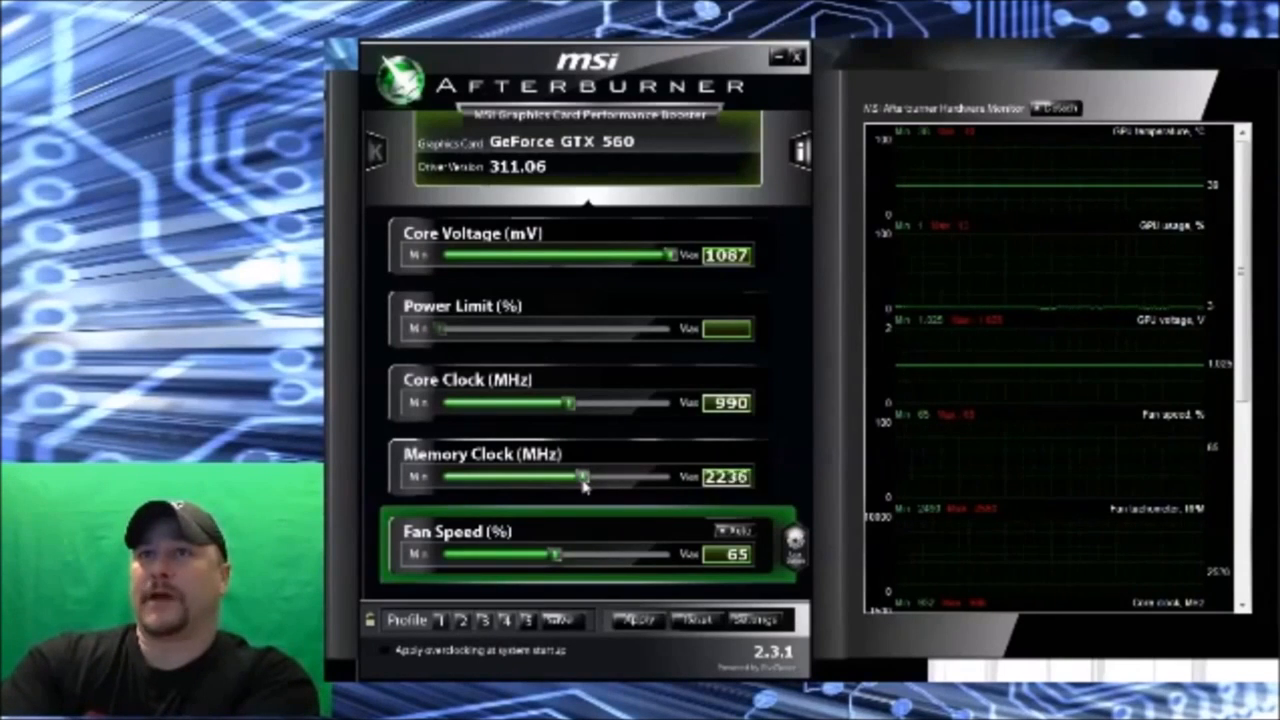
# Lower the memory clock to 2230 MHz and set the fan speed to 71%.
pyautogui.moveTo(584, 476); pyautogui.dragTo(582, 476)
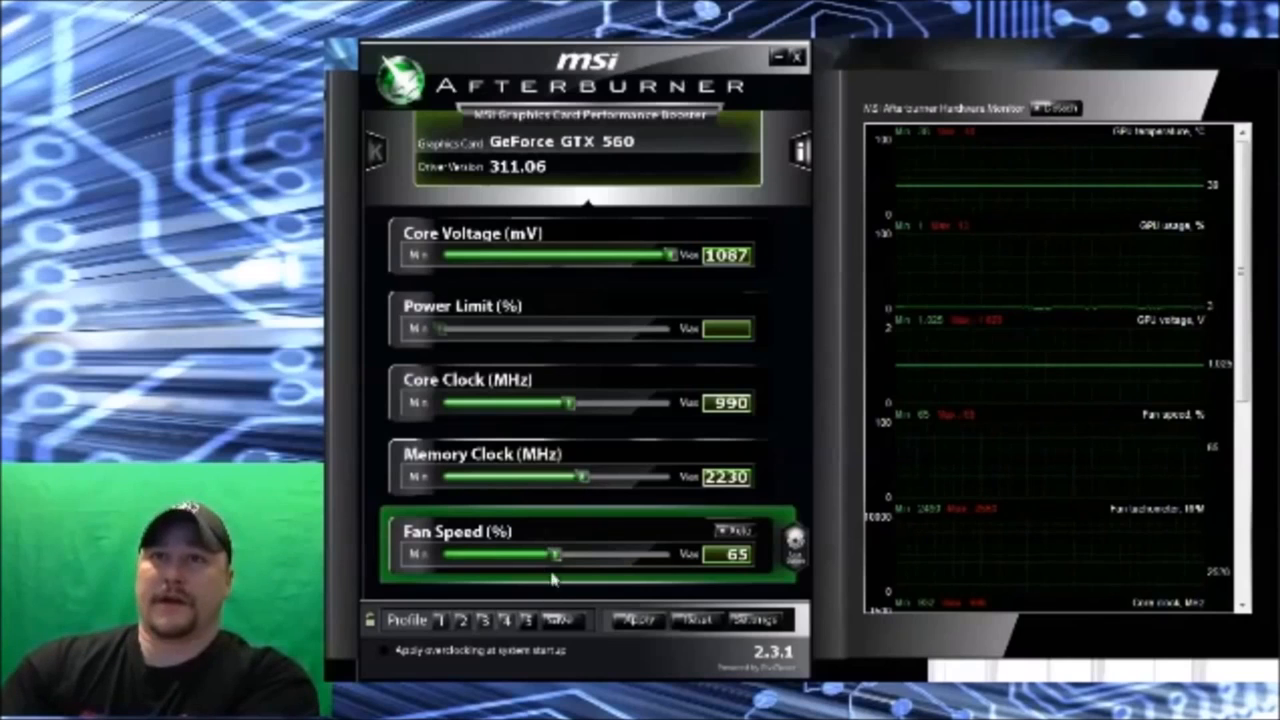
pyautogui.moveTo(556, 554); pyautogui.dragTo(576, 554)
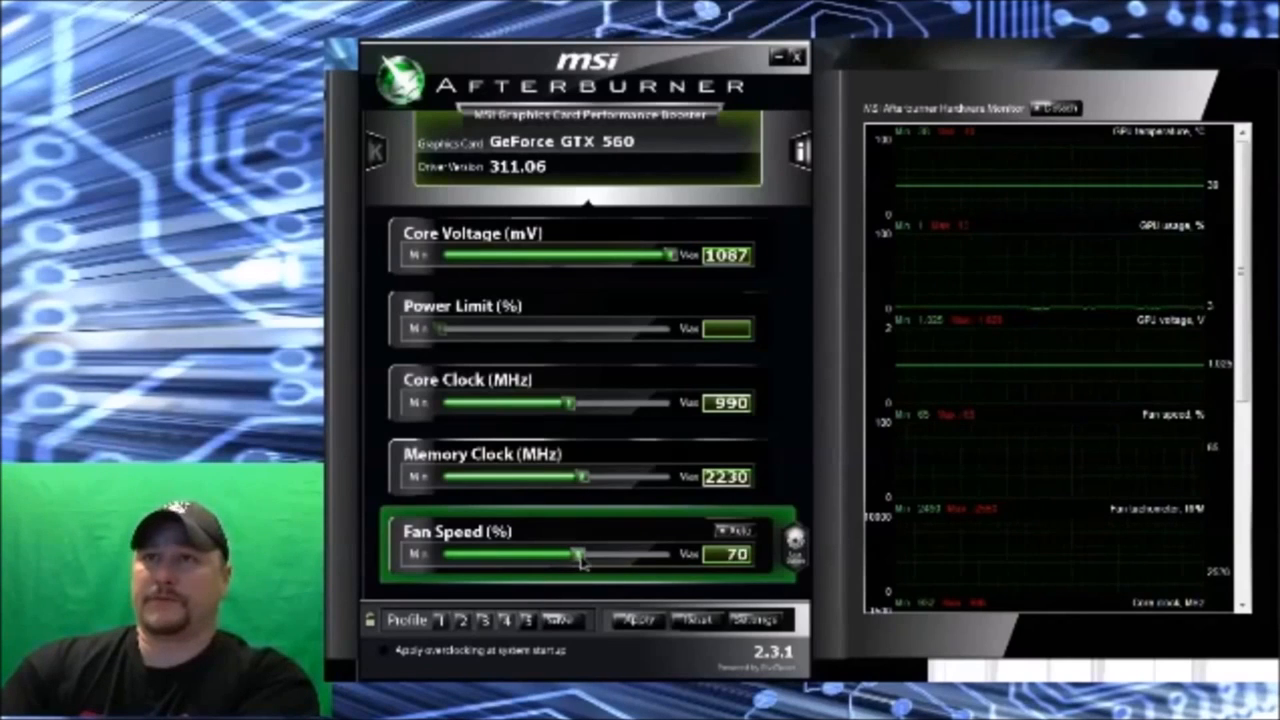
pyautogui.moveTo(576, 556); pyautogui.dragTo(584, 556)
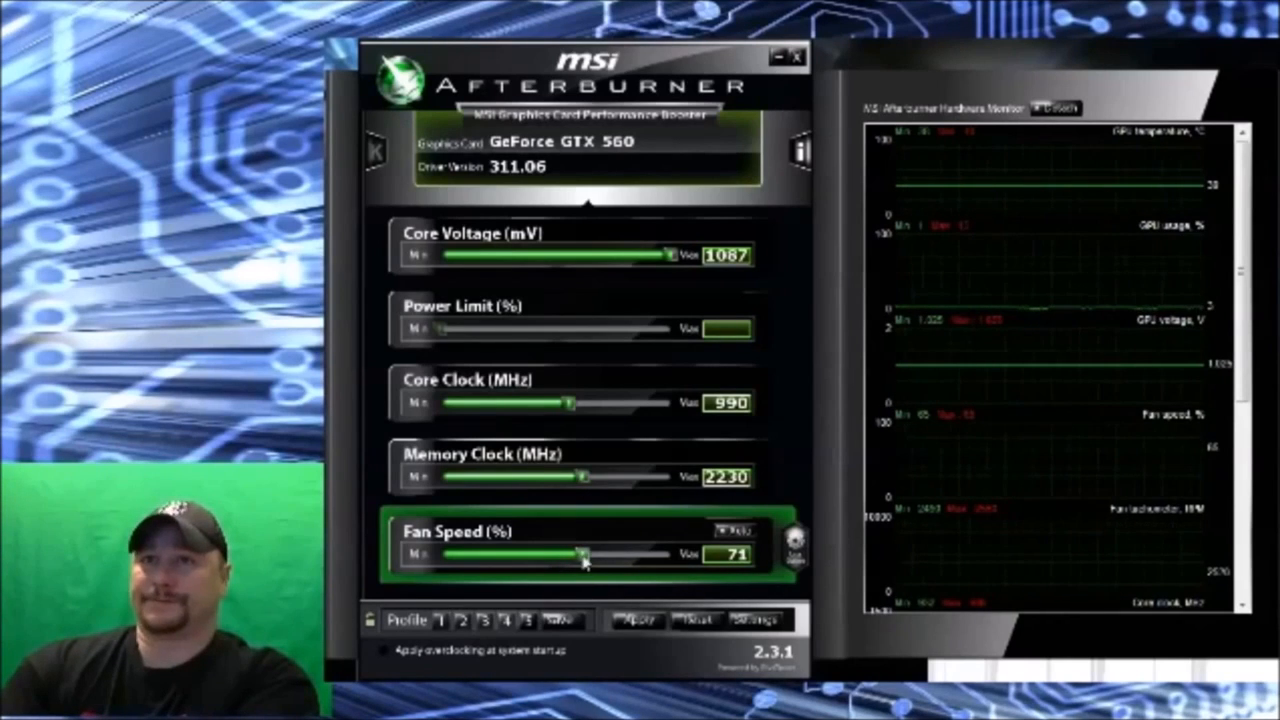
pyautogui.moveTo(784, 420)
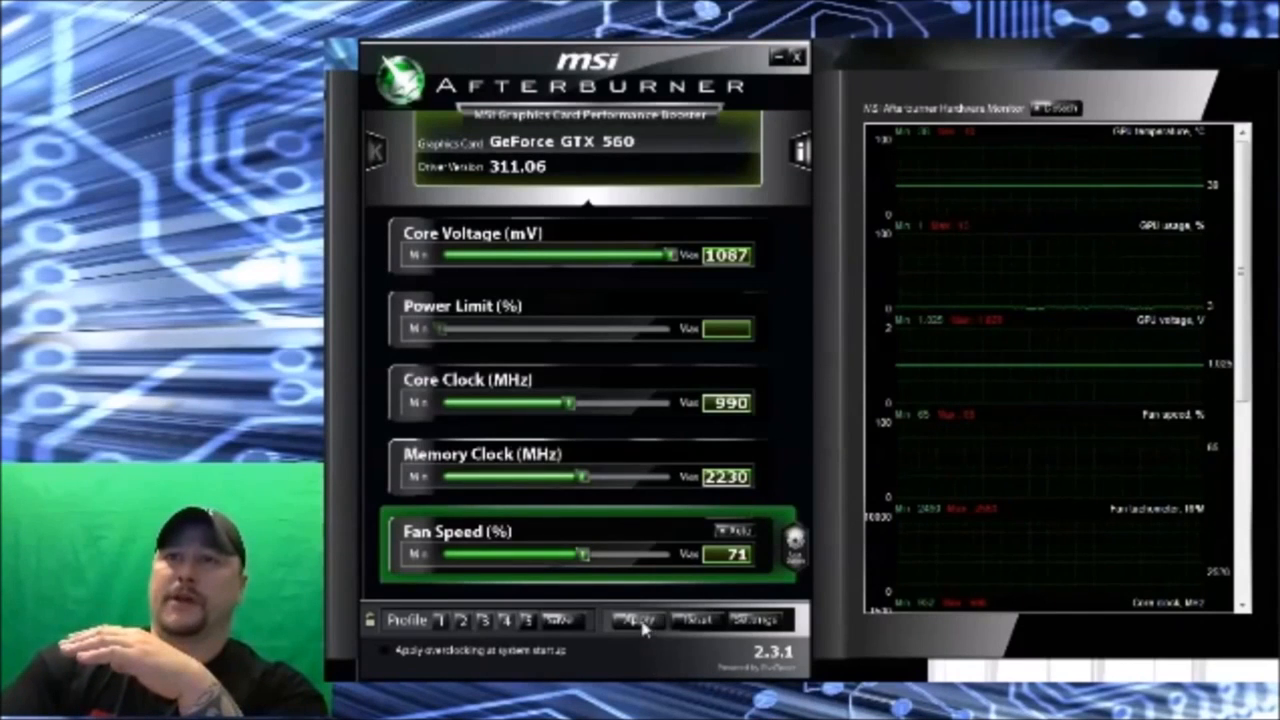
pyautogui.moveTo(810, 440)
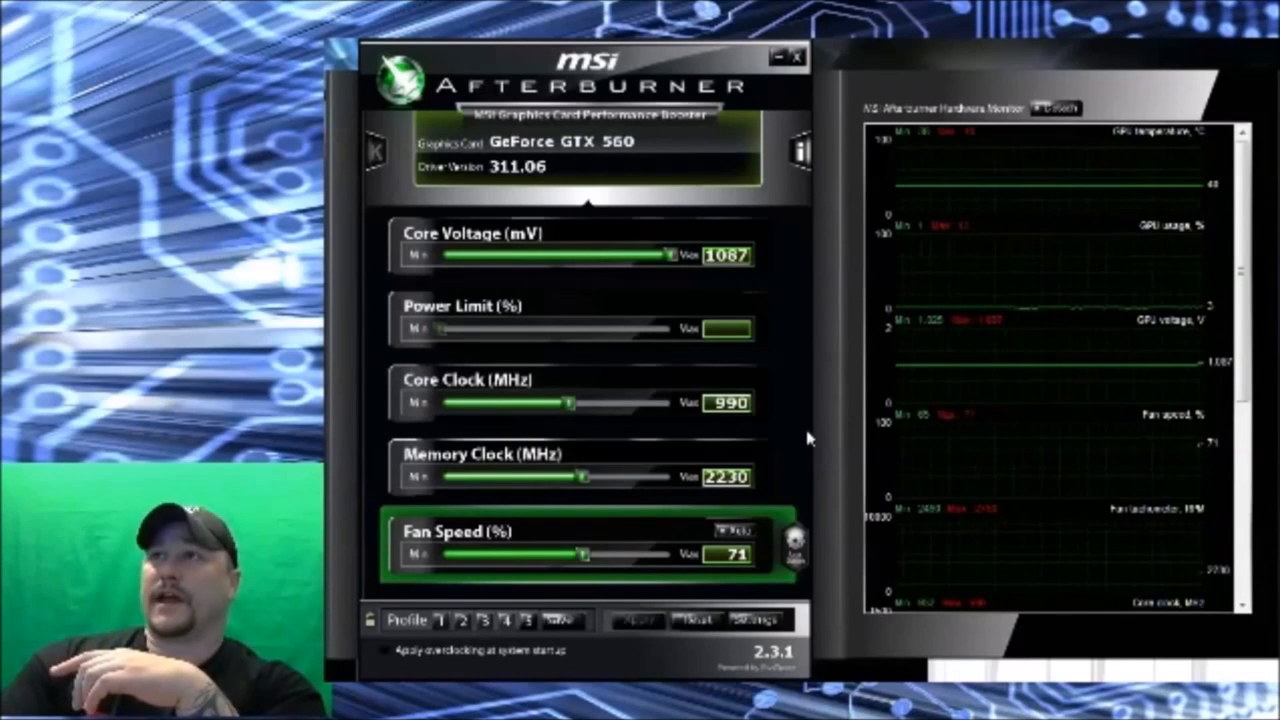
pyautogui.moveTo(1224, 380)
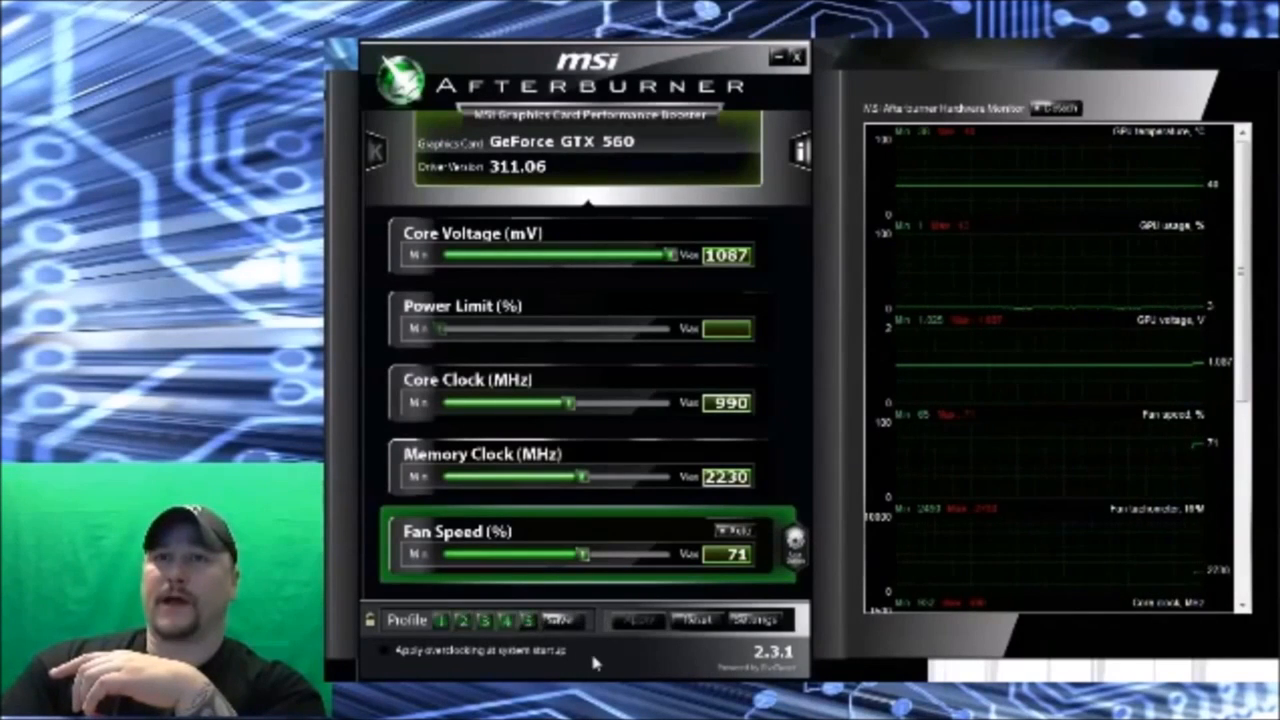
# Store the overclock as a profile, then load another saved profile to compare.
pyautogui.click(528, 620)
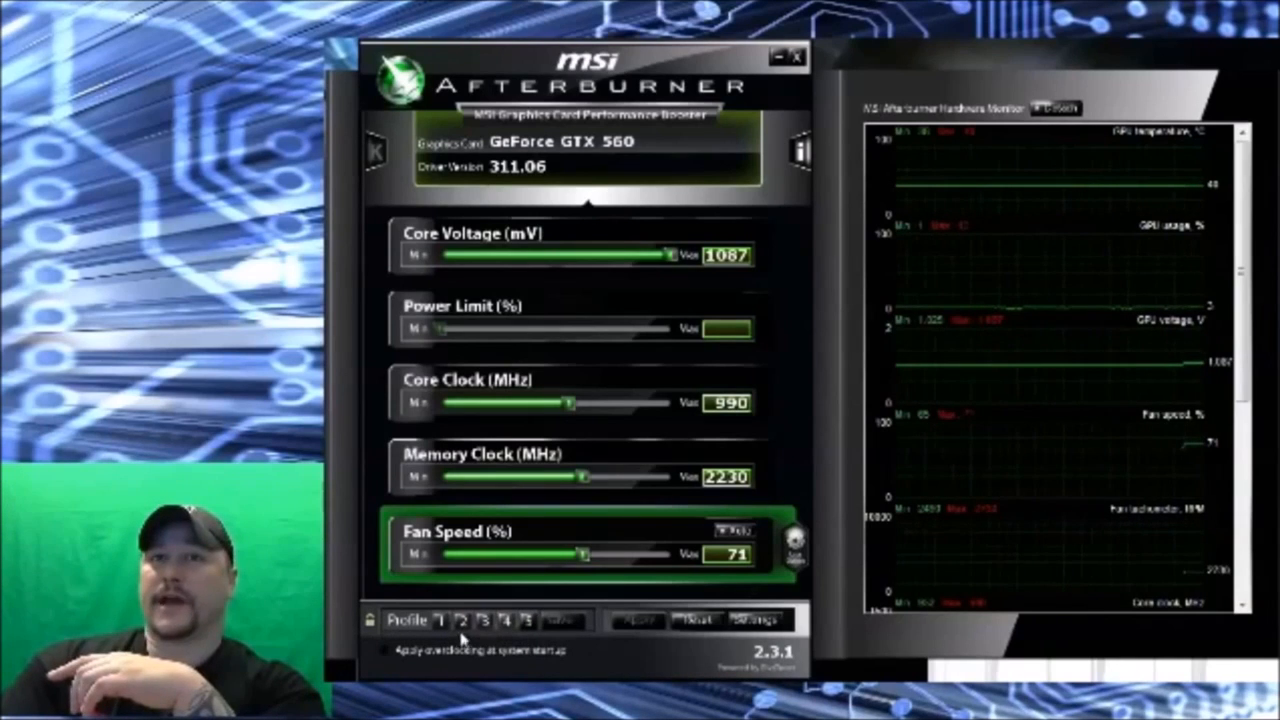
pyautogui.click(440, 620)
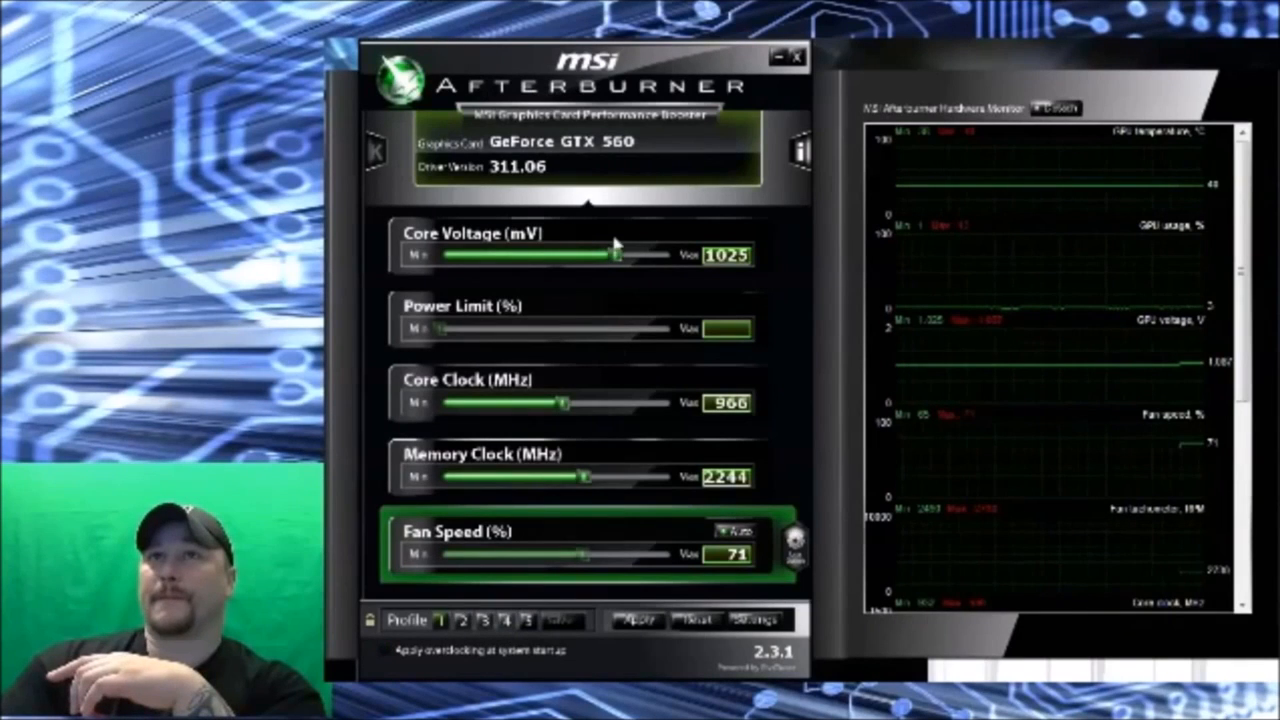
pyautogui.moveTo(690, 276)
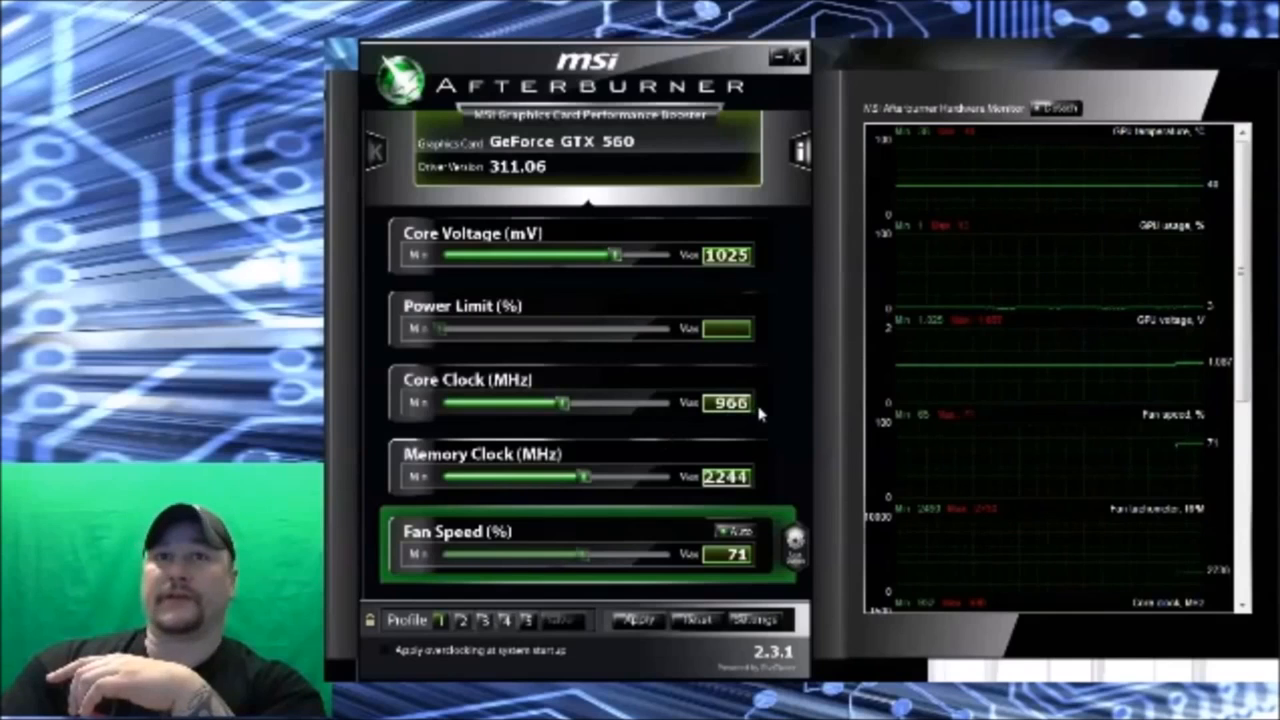
pyautogui.moveTo(792, 418)
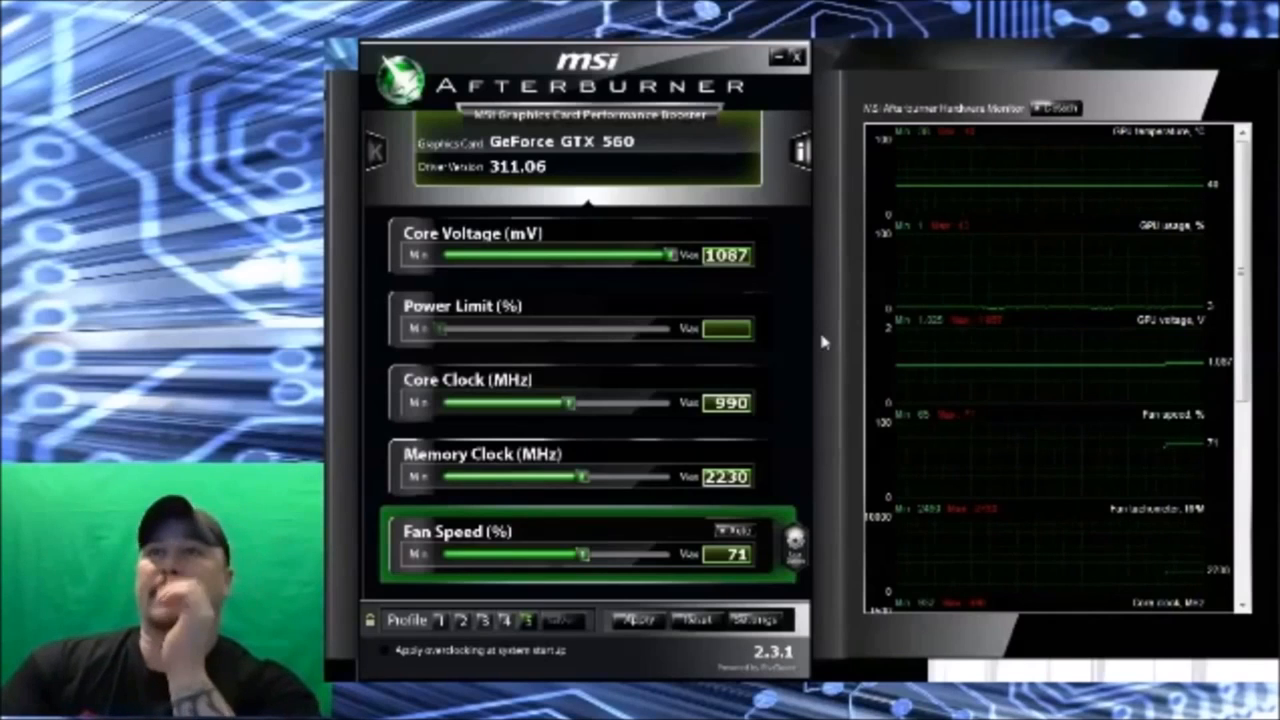
pyautogui.moveTo(788, 328)
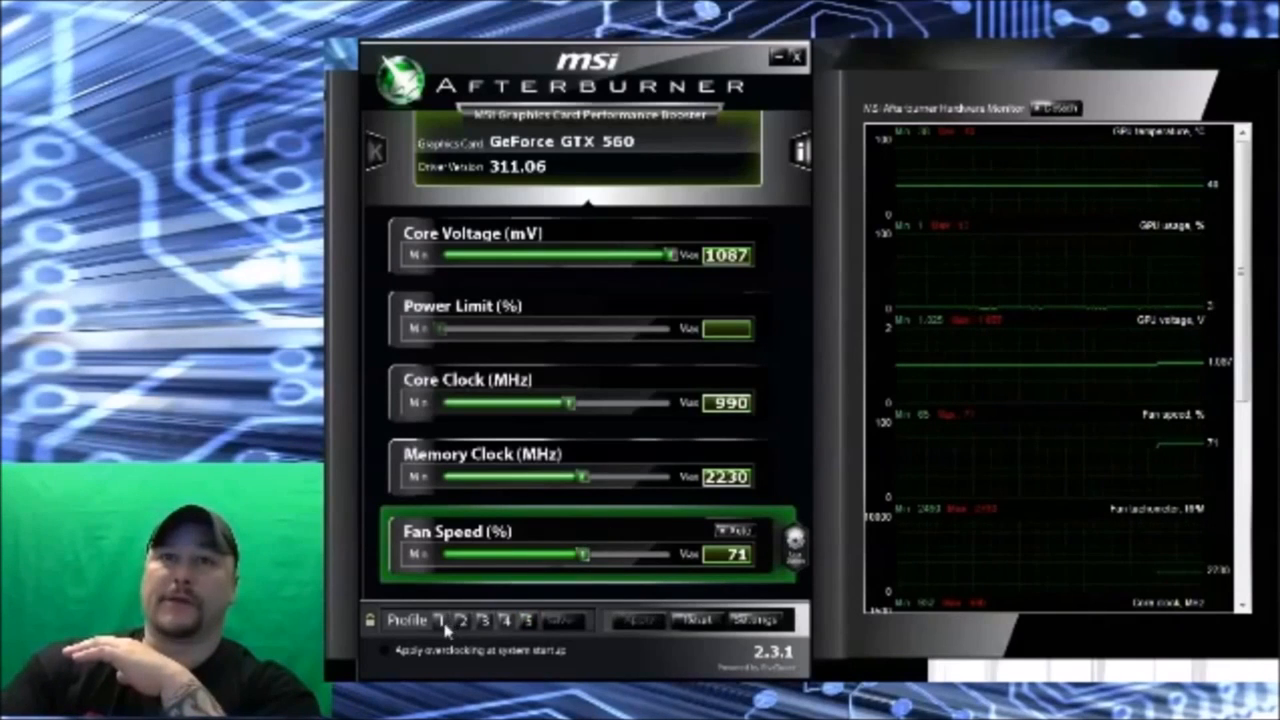
# Load the milder 1025 mV, 966/2244 MHz profile and enable overclocking at system startup.
pyautogui.click(438, 620)
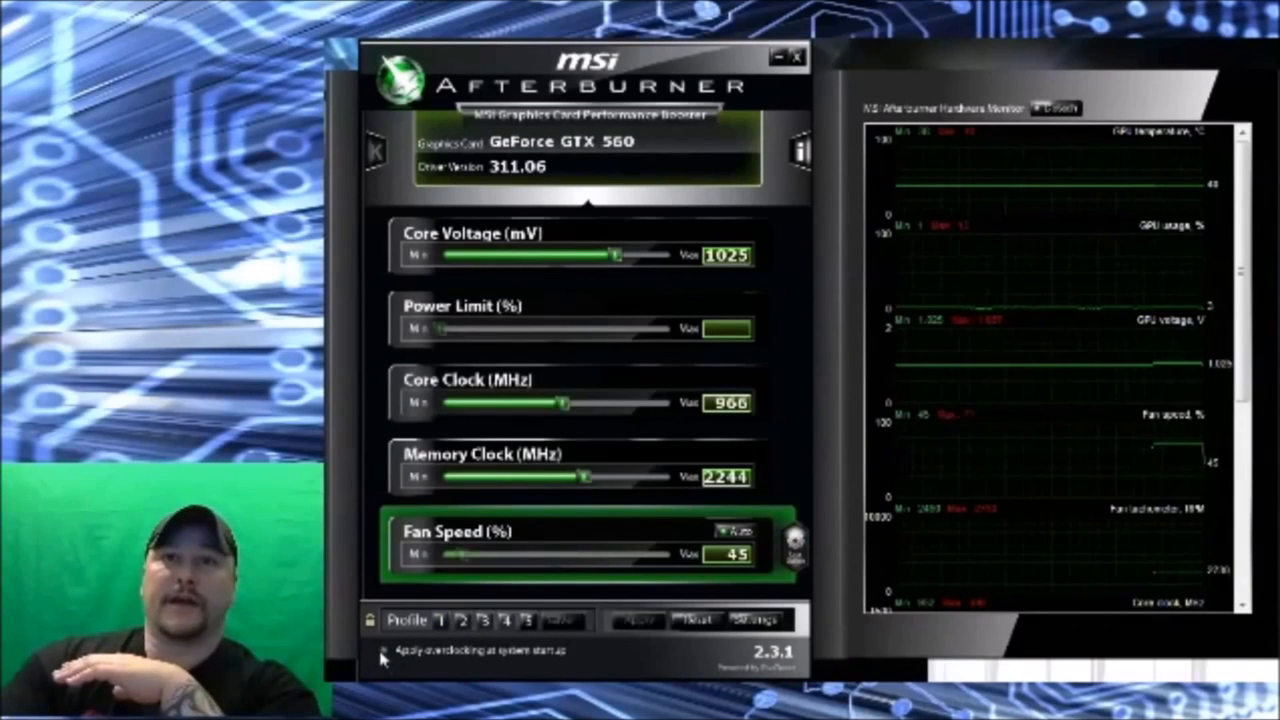
pyautogui.moveTo(500, 660)
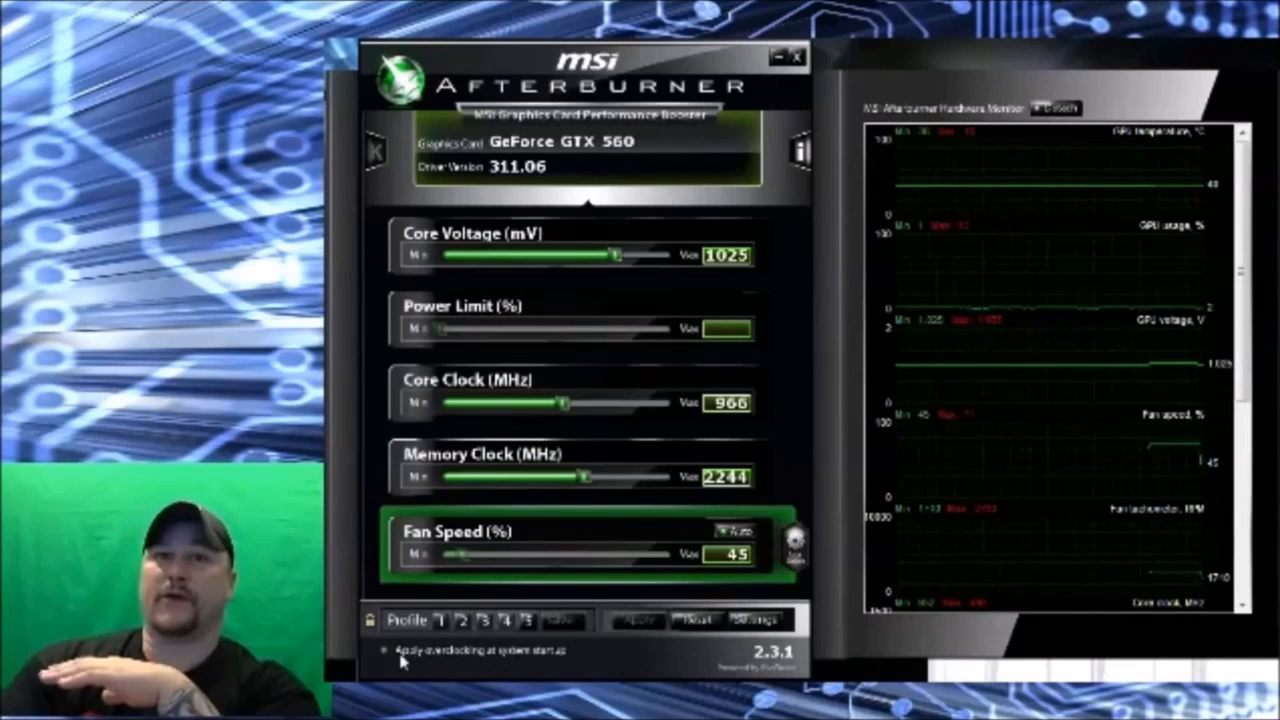
pyautogui.click(384, 652)
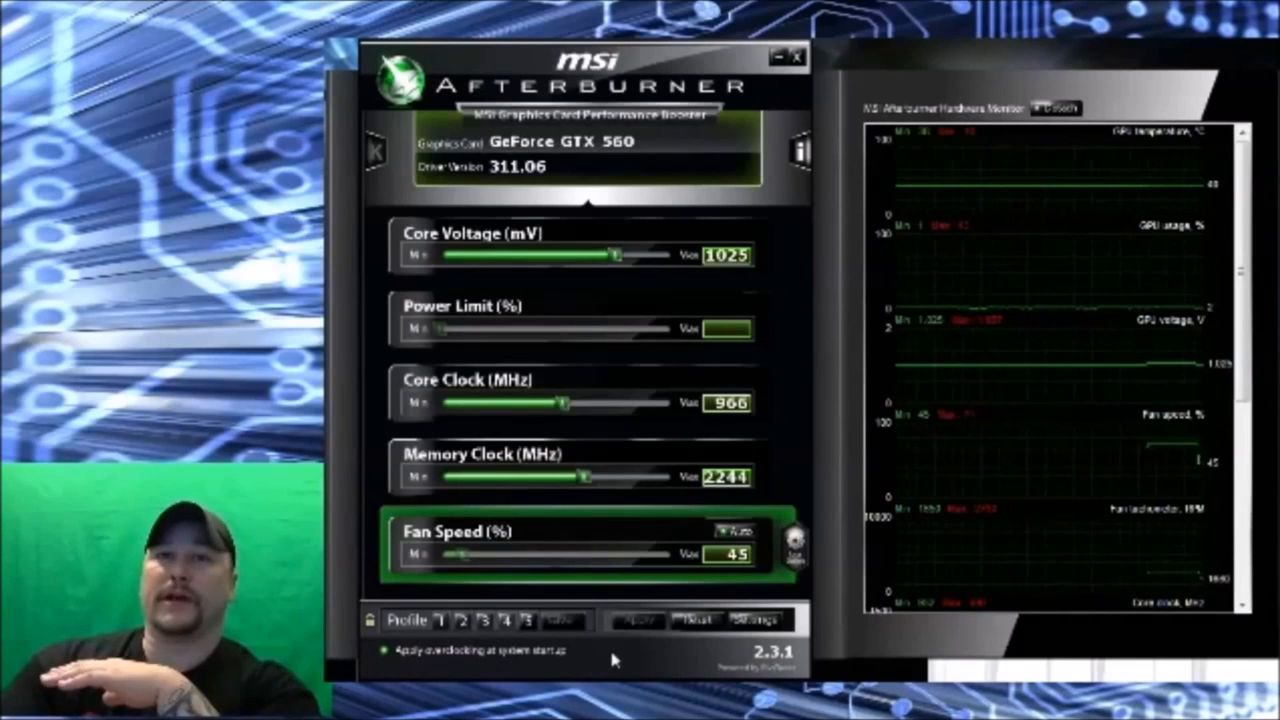
pyautogui.moveTo(840, 260)
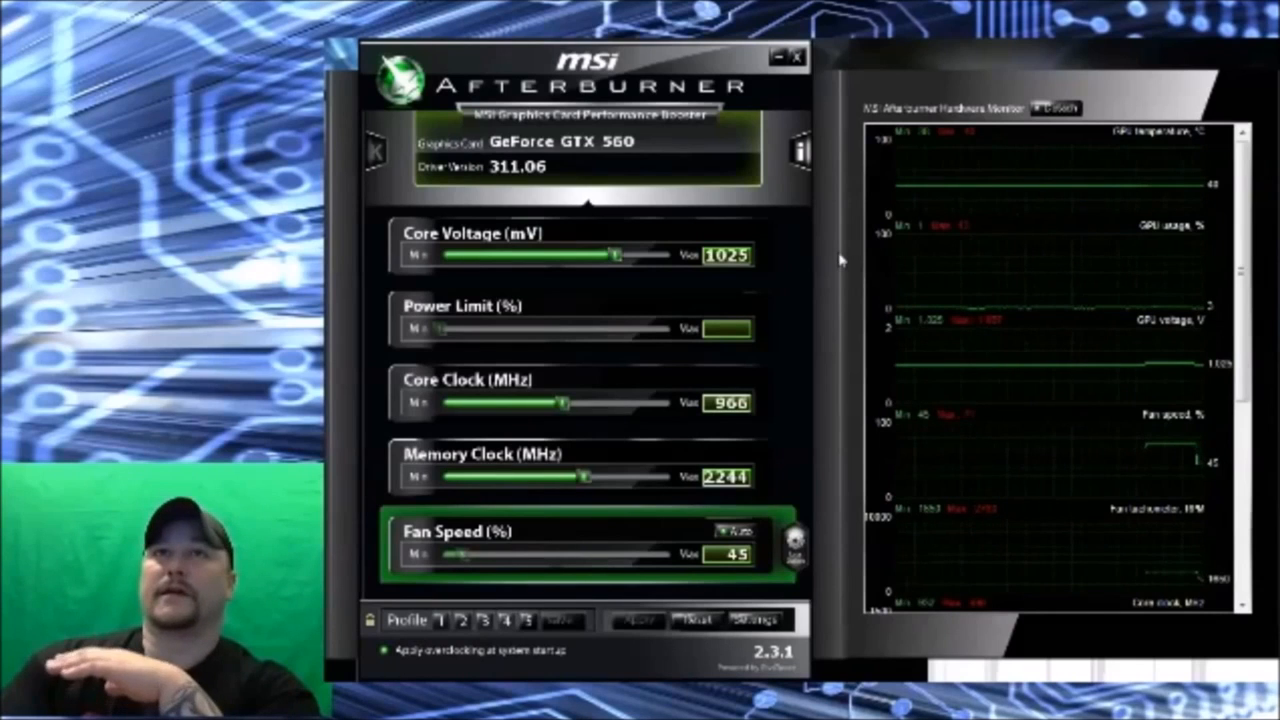
pyautogui.moveTo(830, 172)
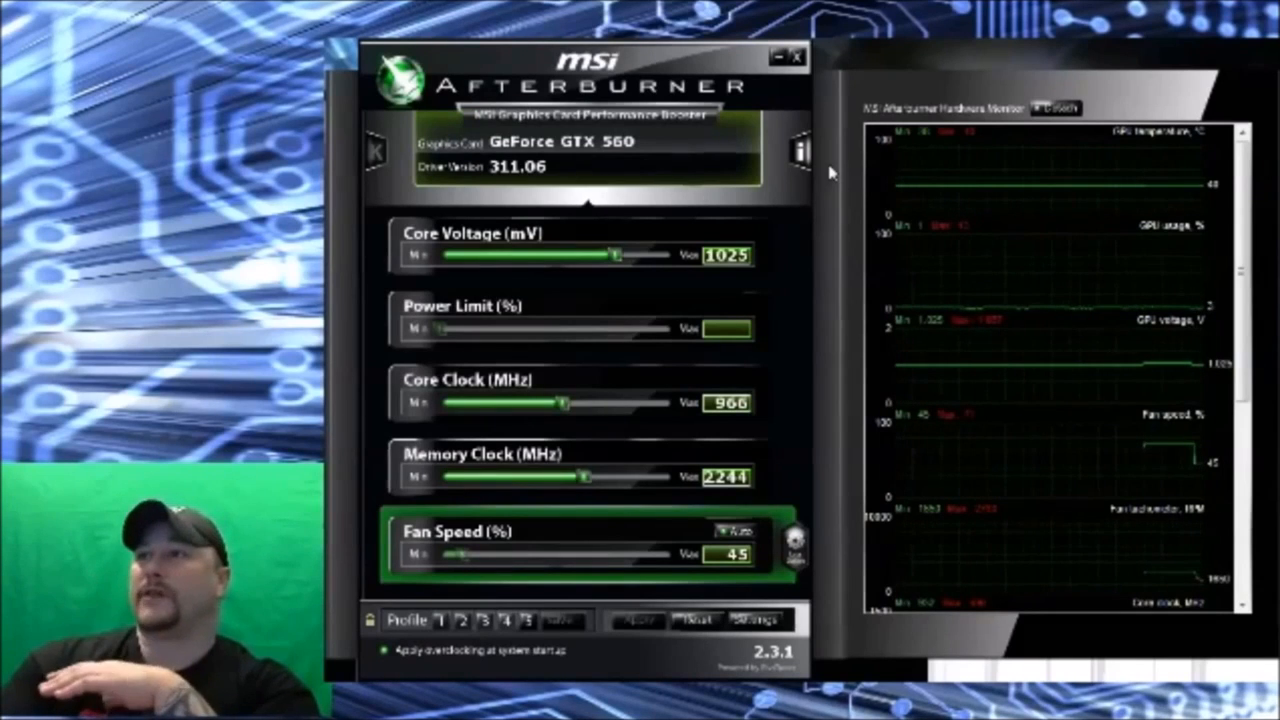